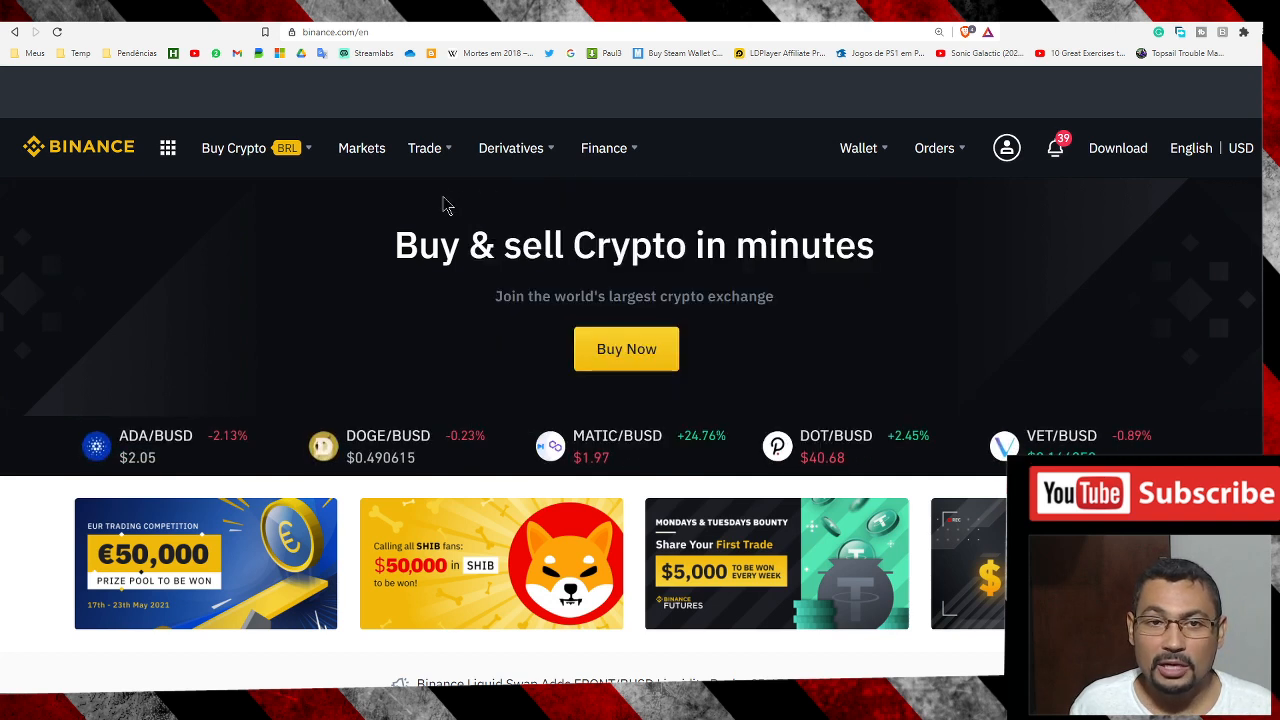
- Go to the Convert & OTC Portal from the Trade menu
click(858, 148)
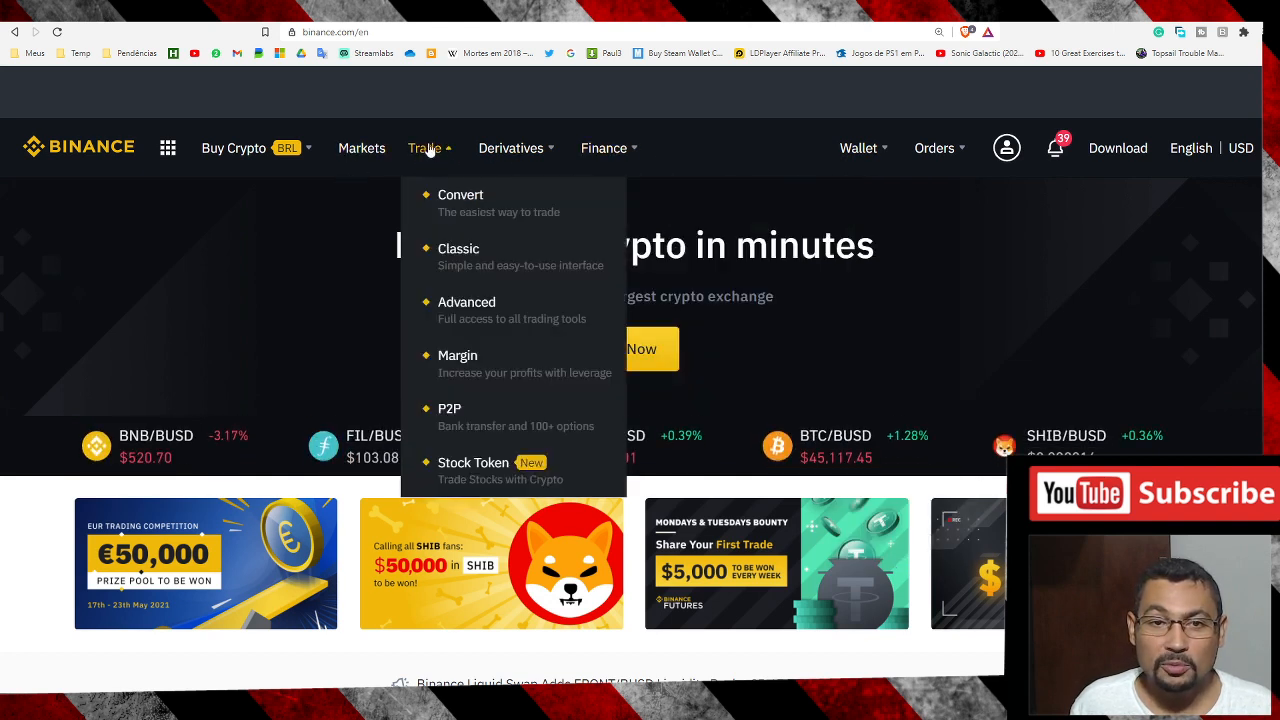
mouse_move(470, 204)
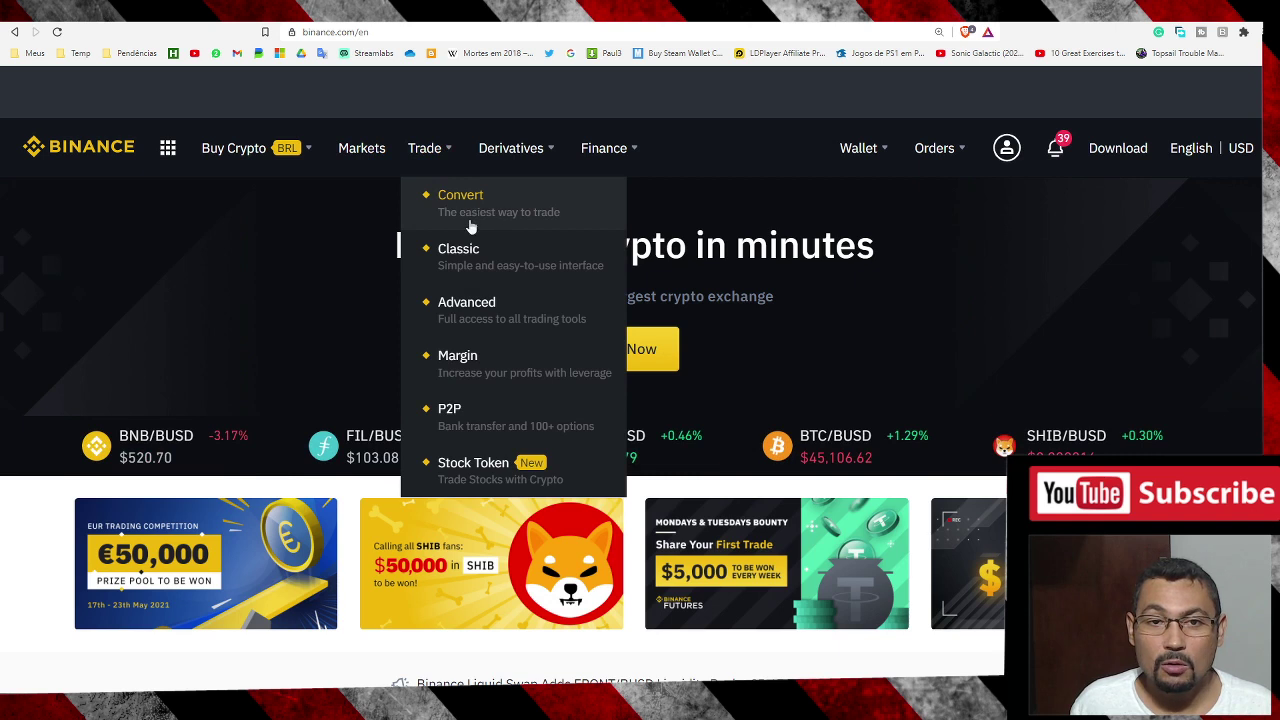
click(460, 196)
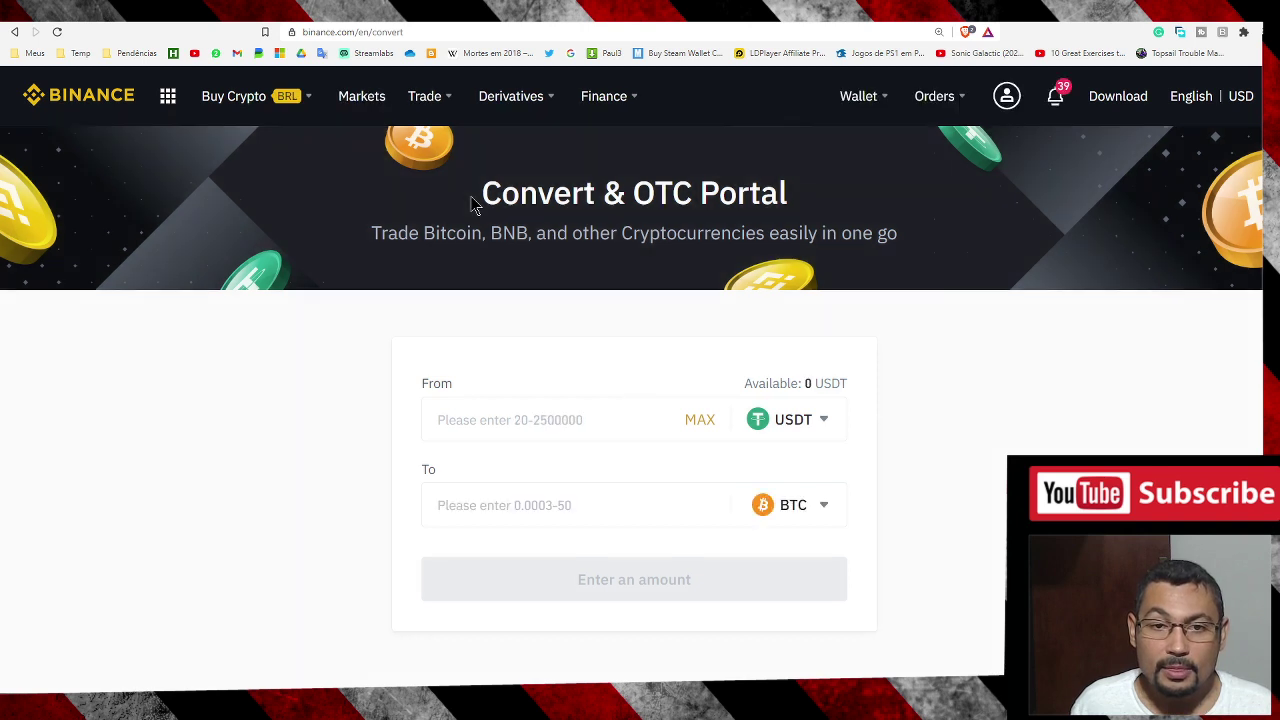
- Choose BTC as the source coin and fill the full 0.0036087 BTC balance via MAX
scroll(down, 3)
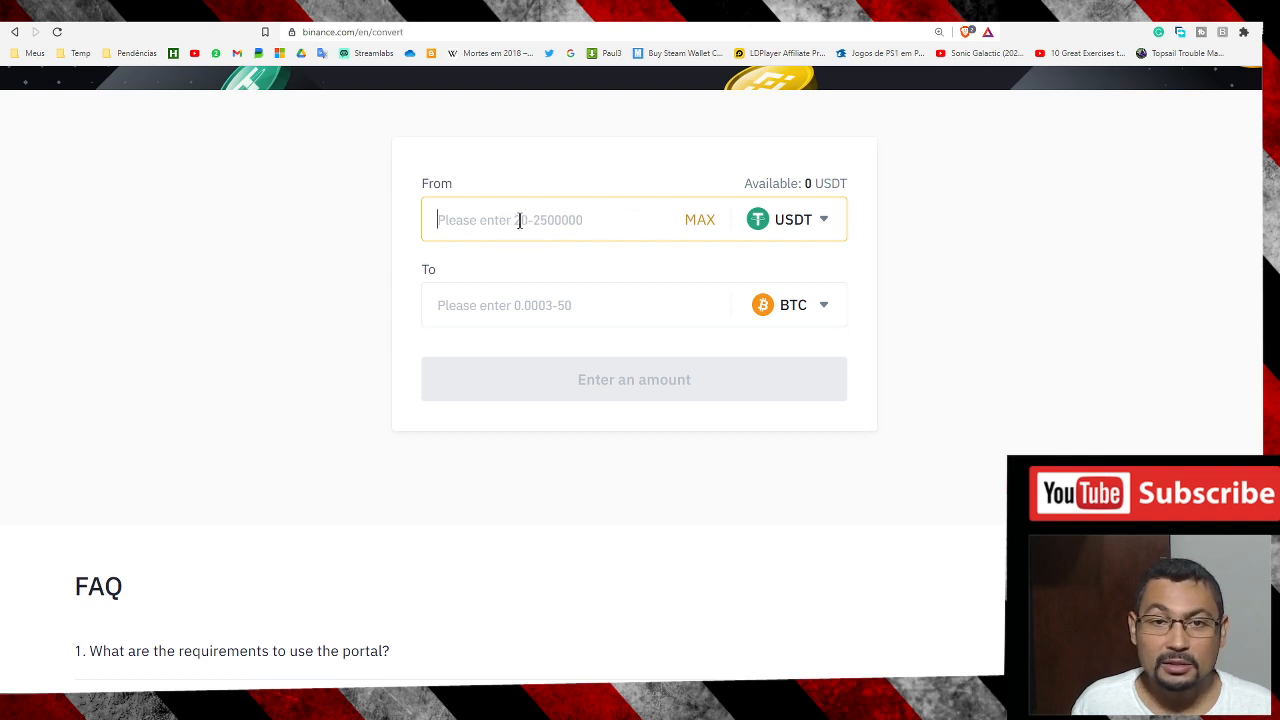
click(788, 218)
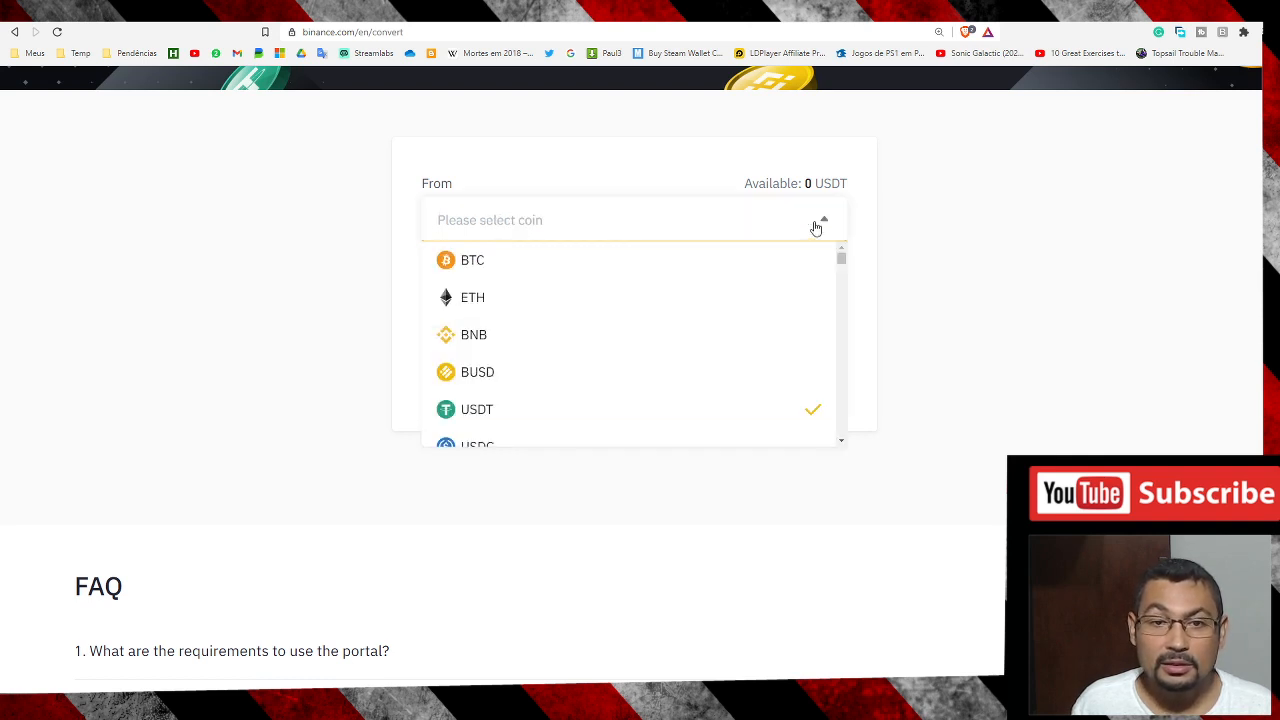
click(472, 260)
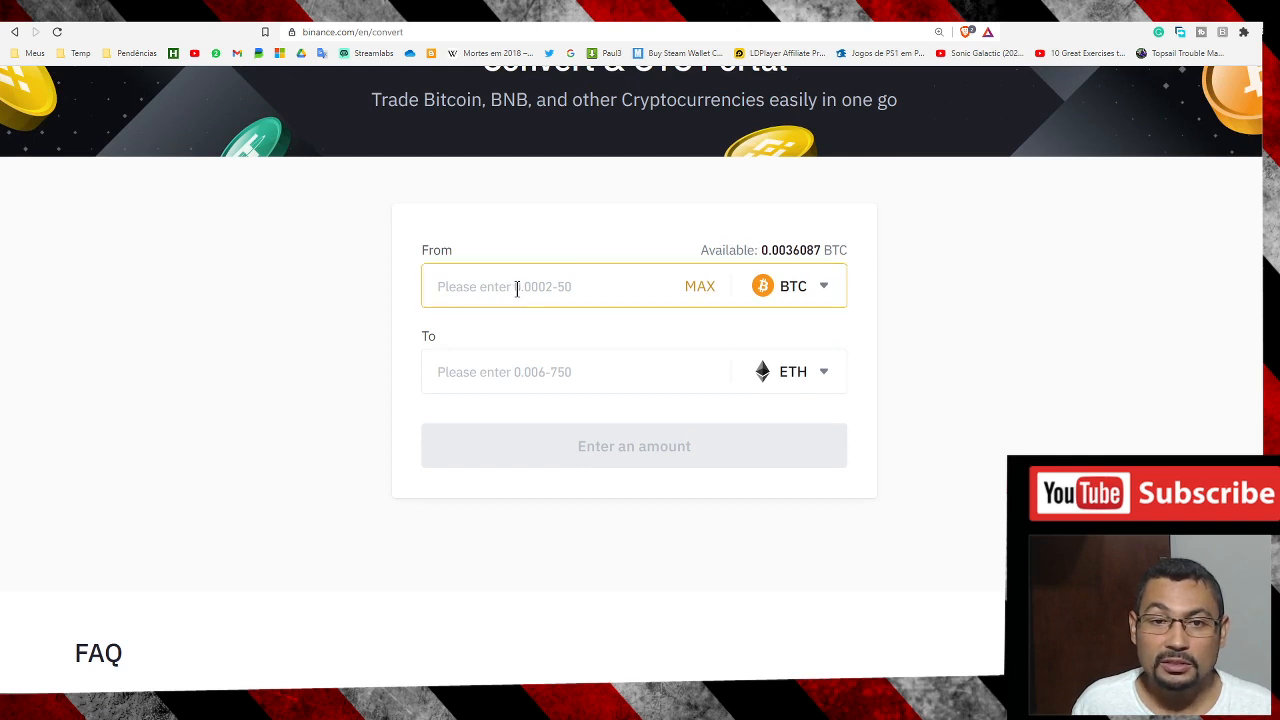
mouse_move(696, 332)
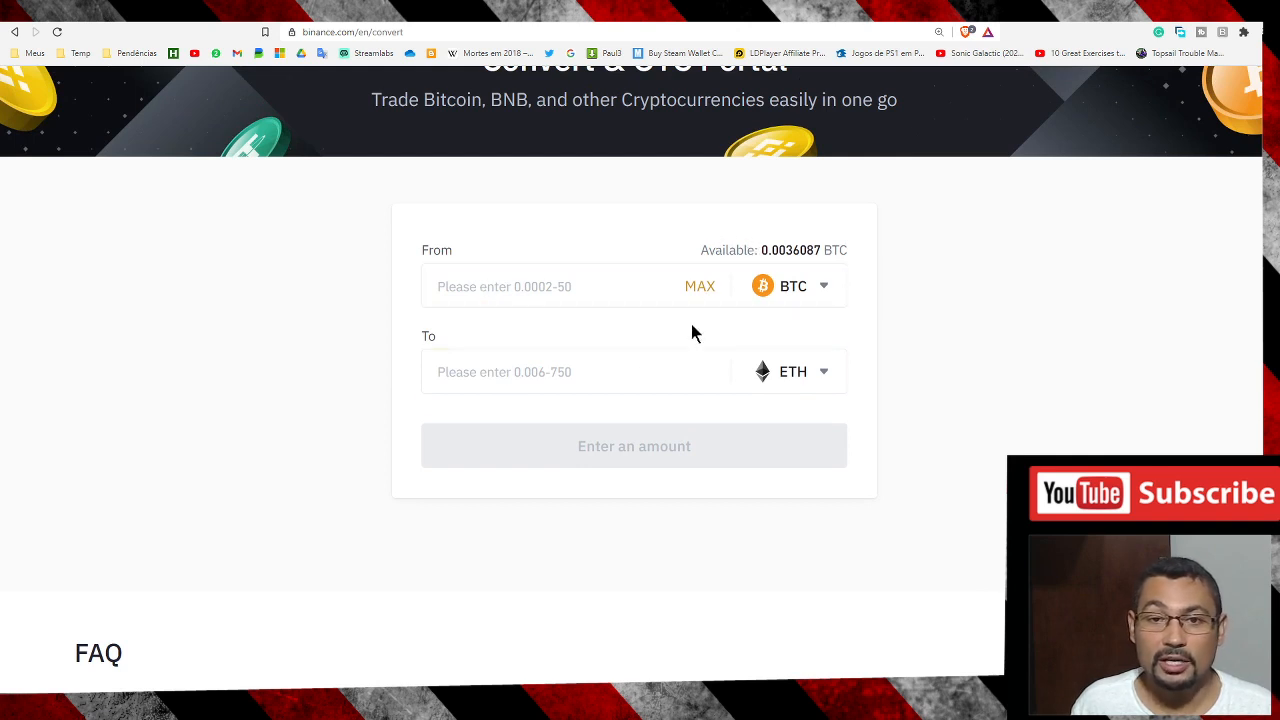
click(700, 284)
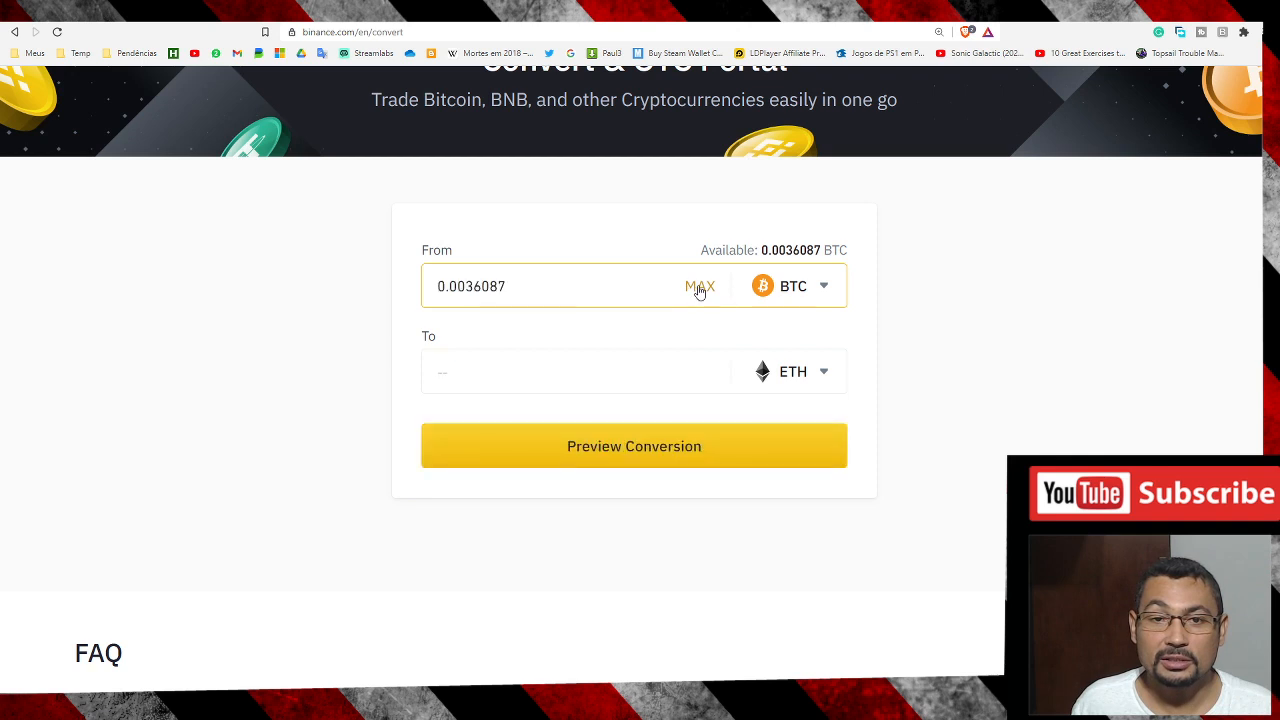
click(548, 286)
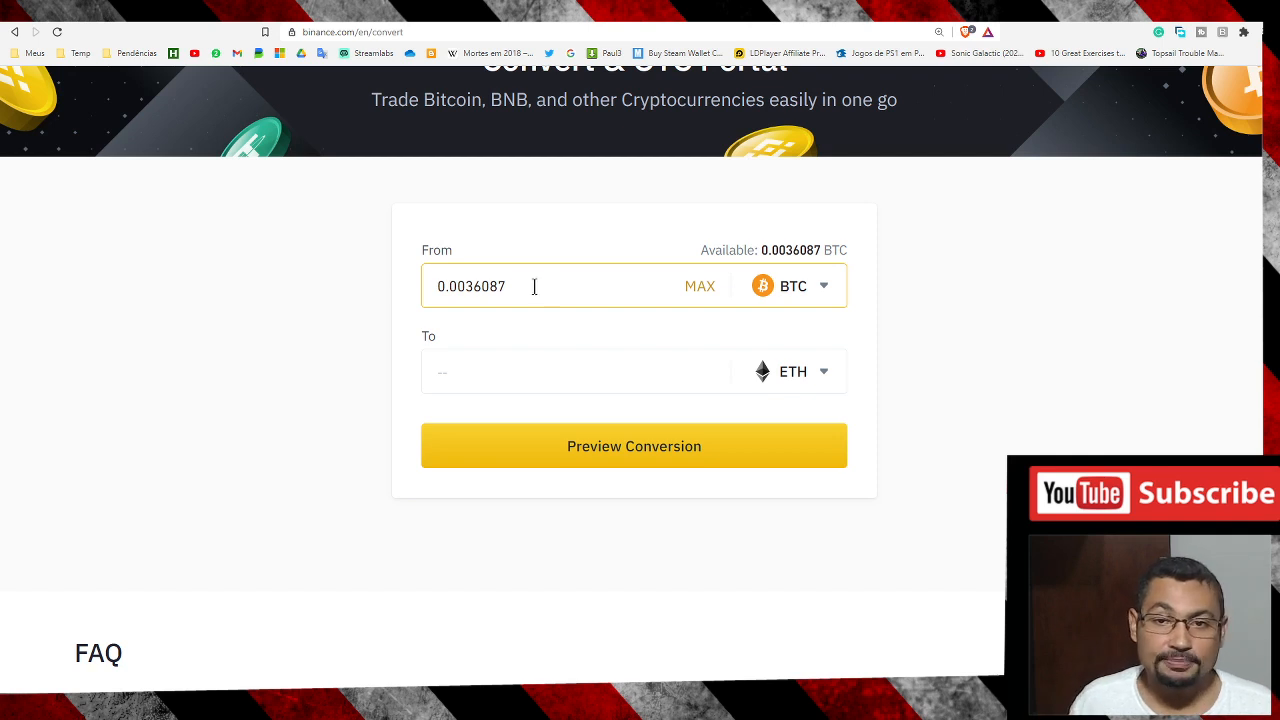
scroll(down, 3)
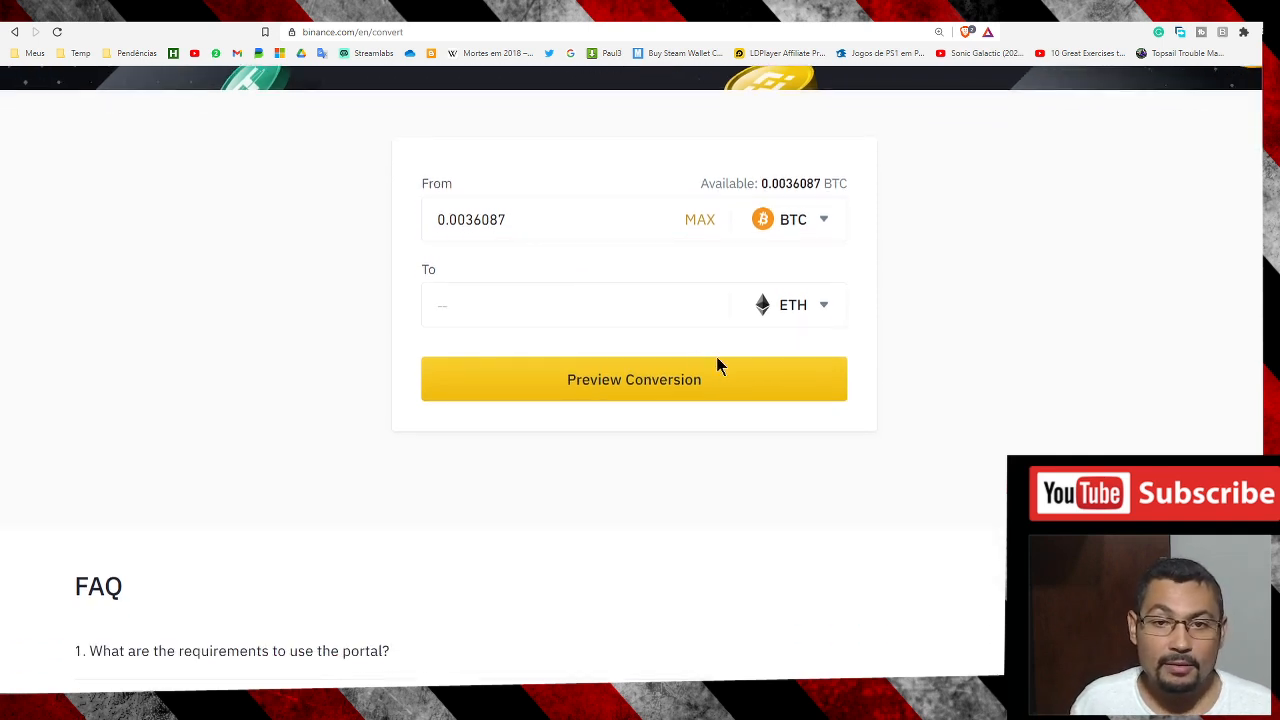
- Pick ADA as the target coin instead of ETH and request a conversion preview
click(792, 304)
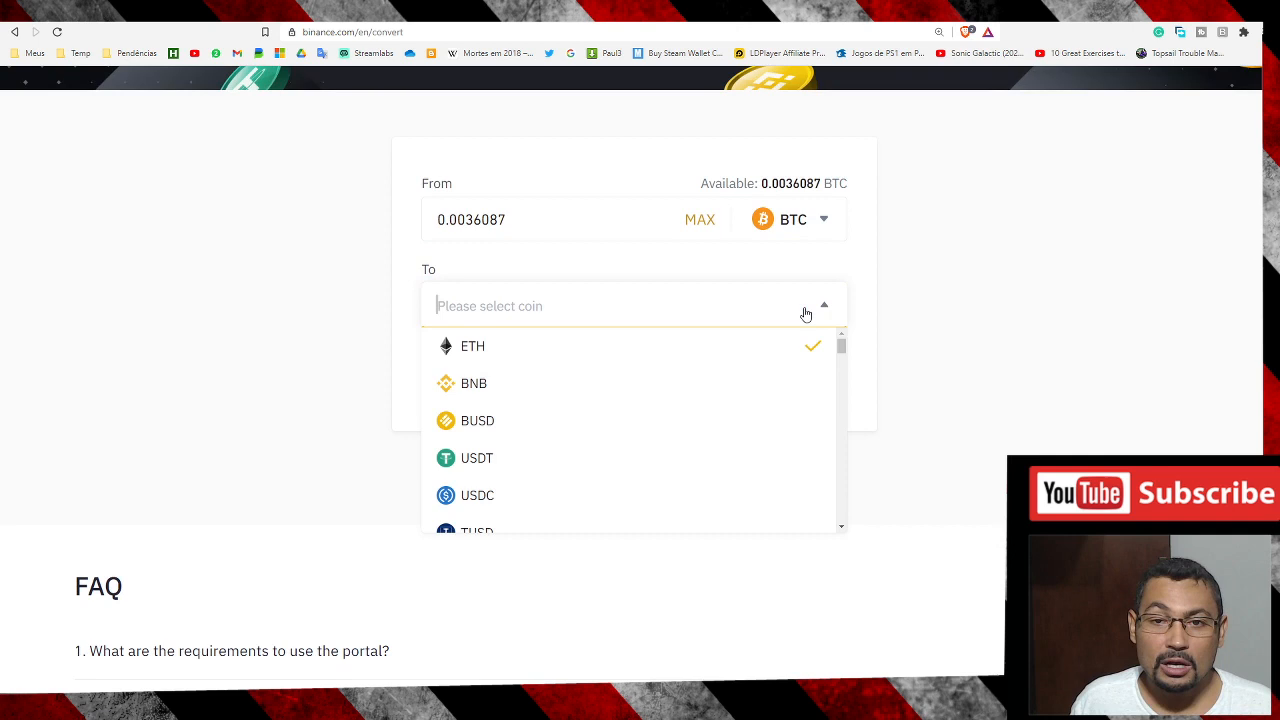
mouse_move(584, 388)
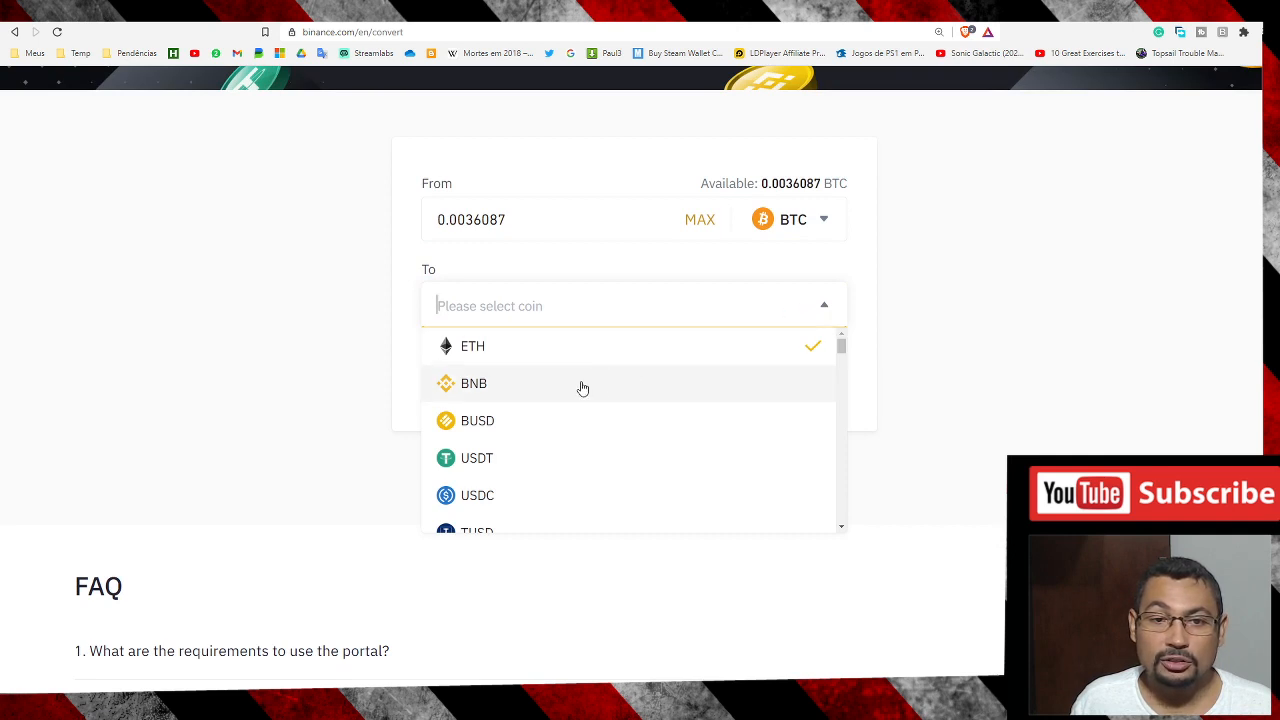
scroll(down, 3)
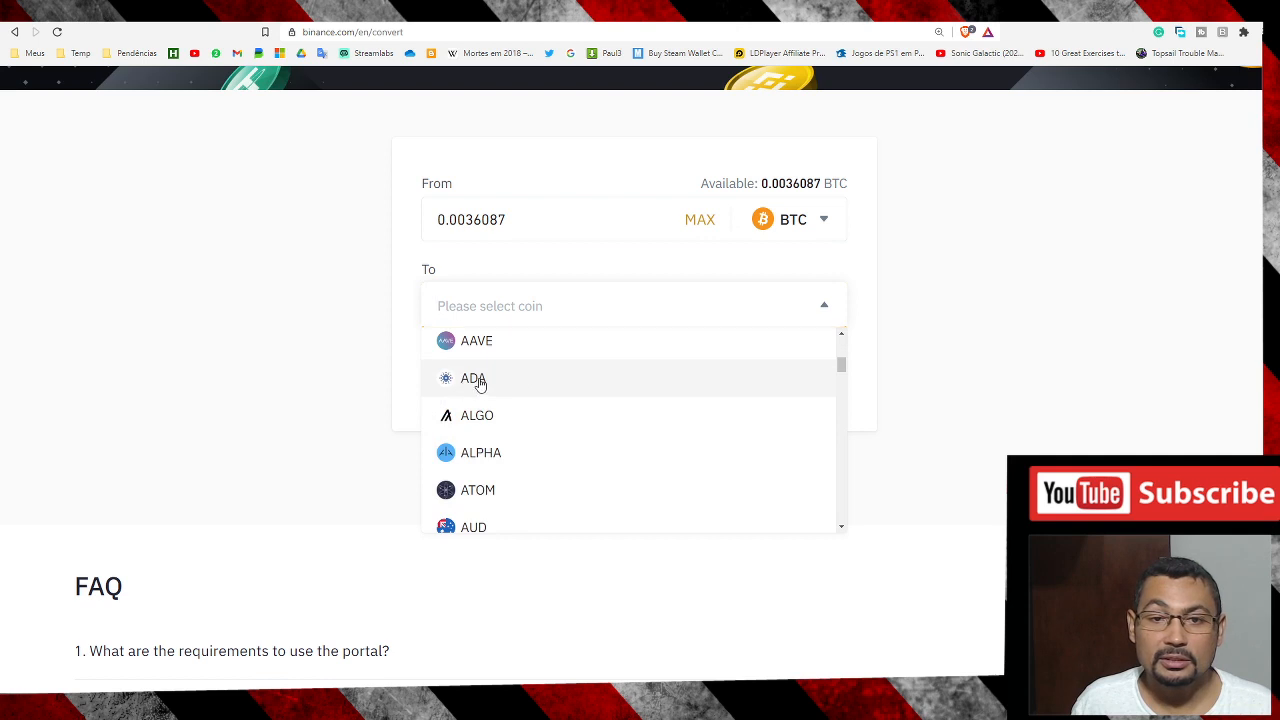
click(472, 378)
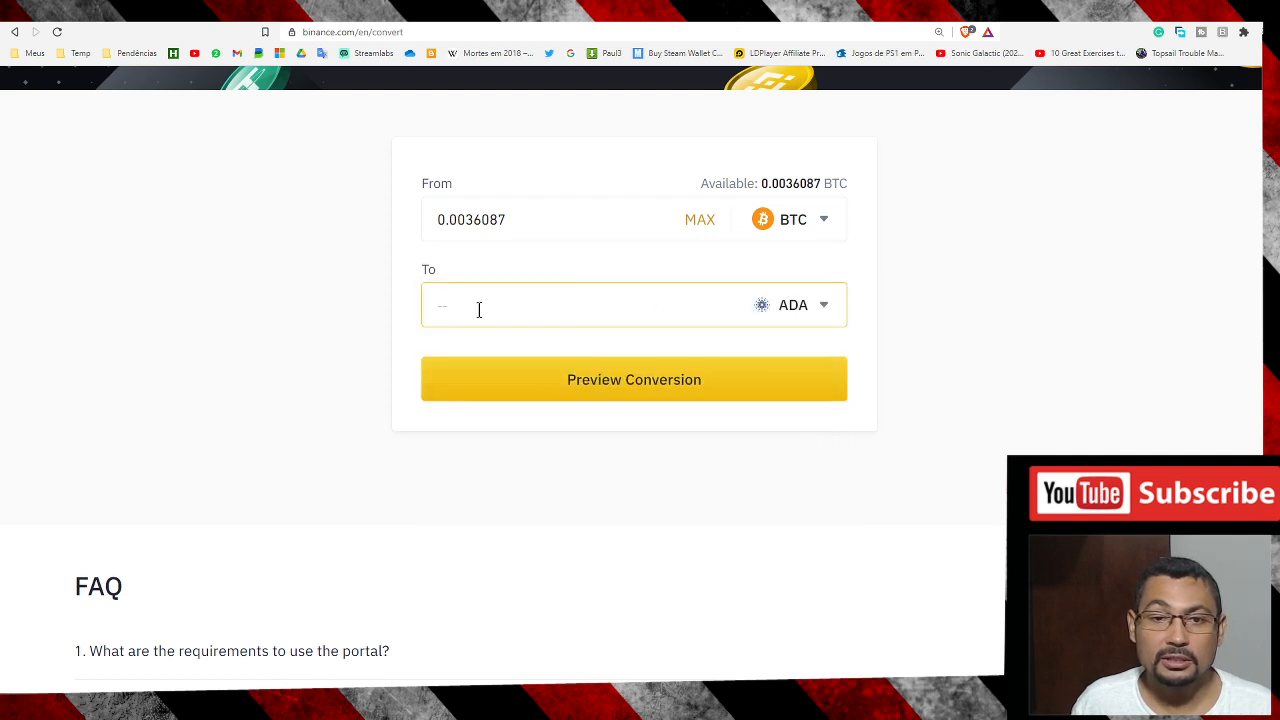
mouse_move(516, 304)
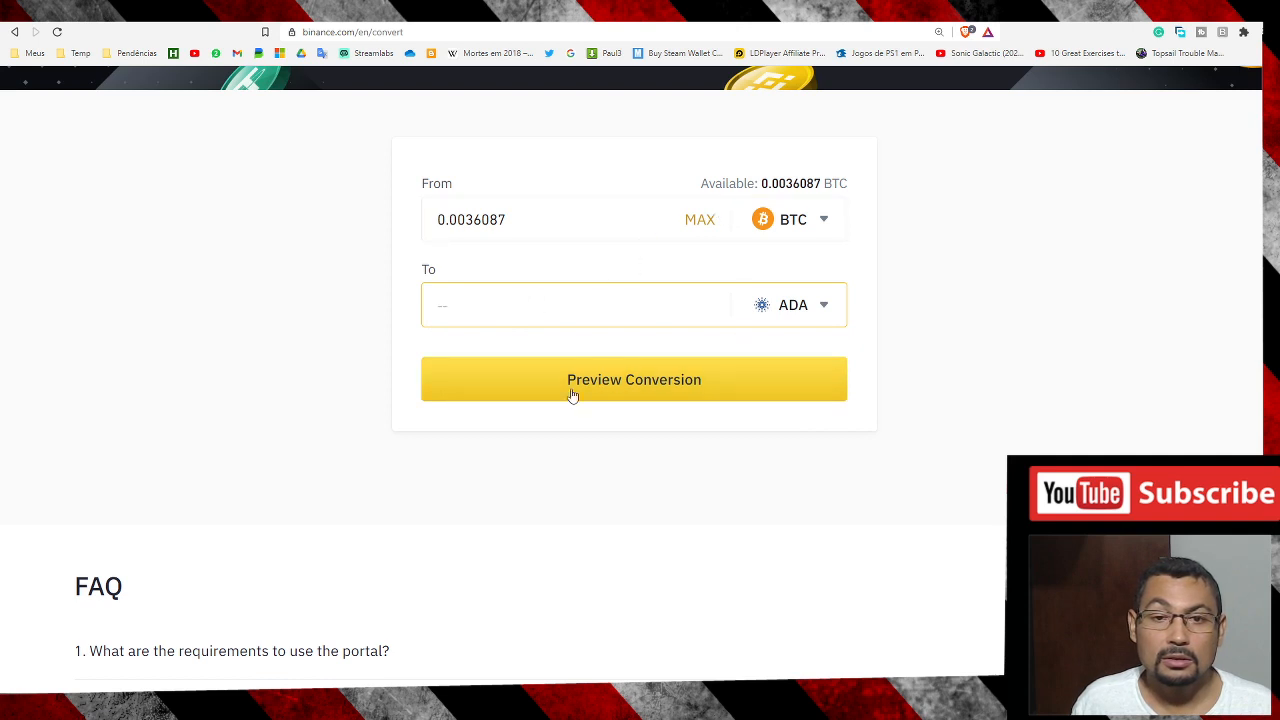
click(578, 304)
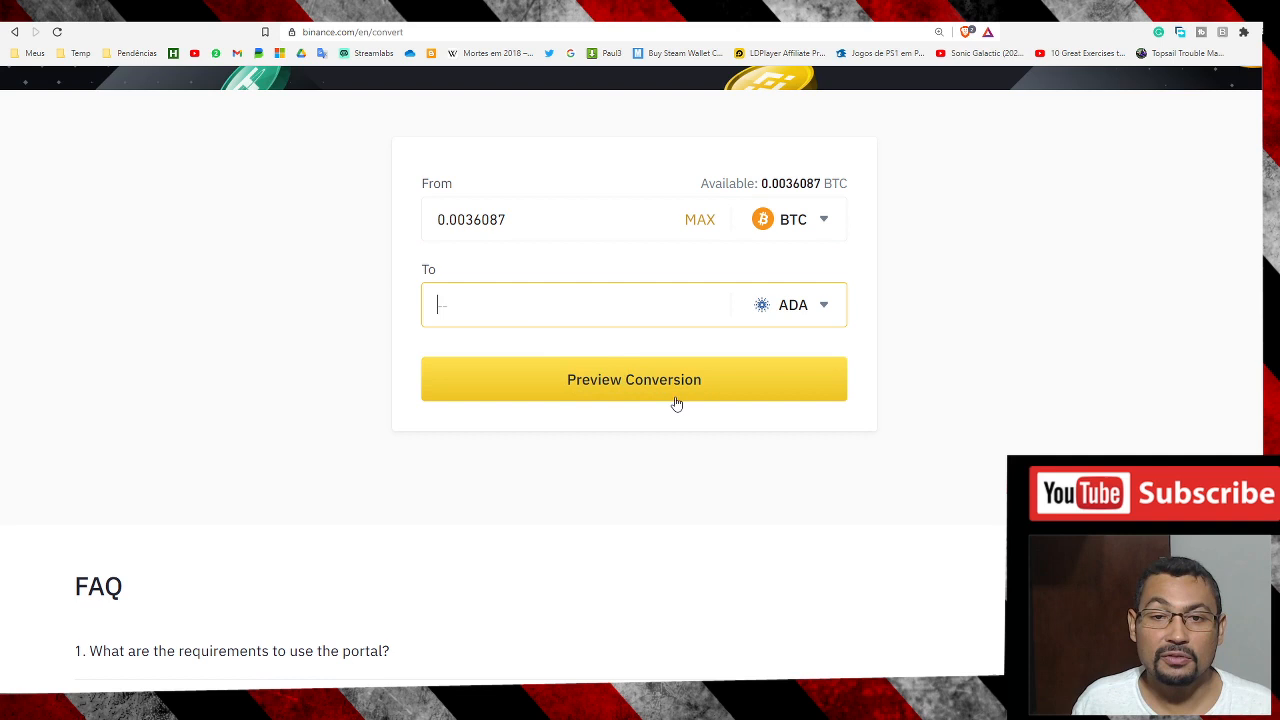
mouse_move(648, 400)
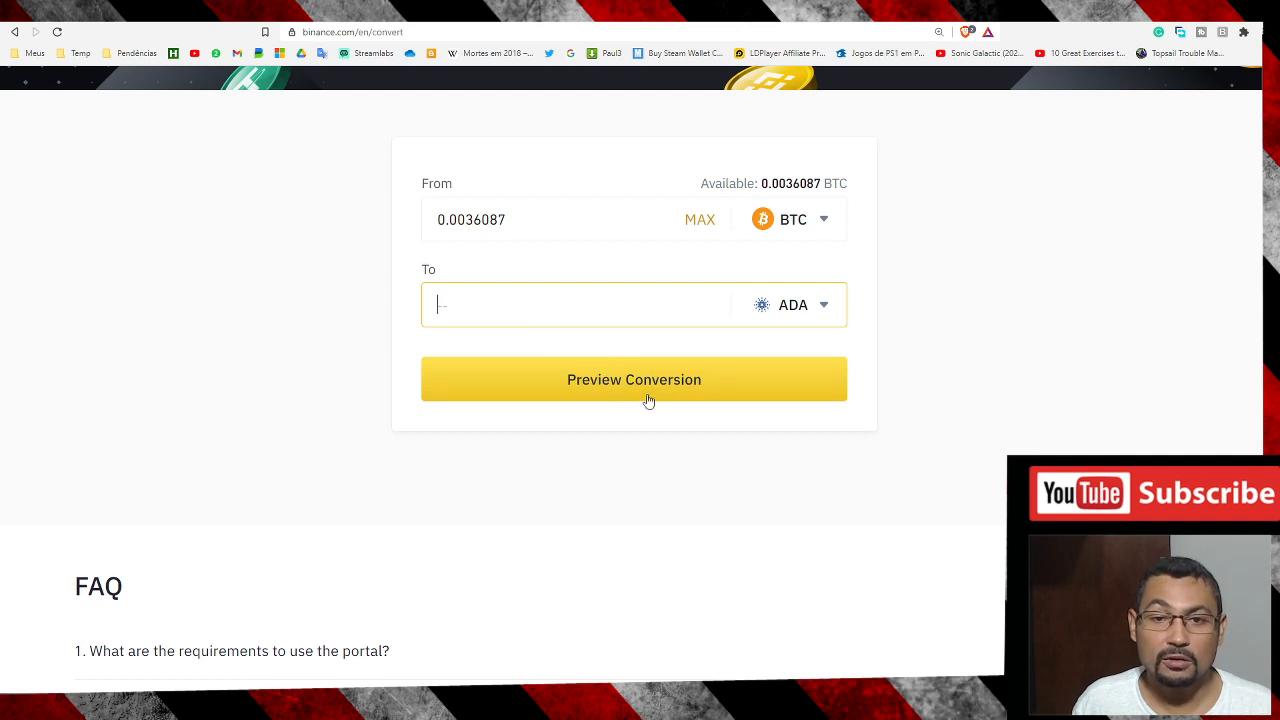
mouse_move(1012, 322)
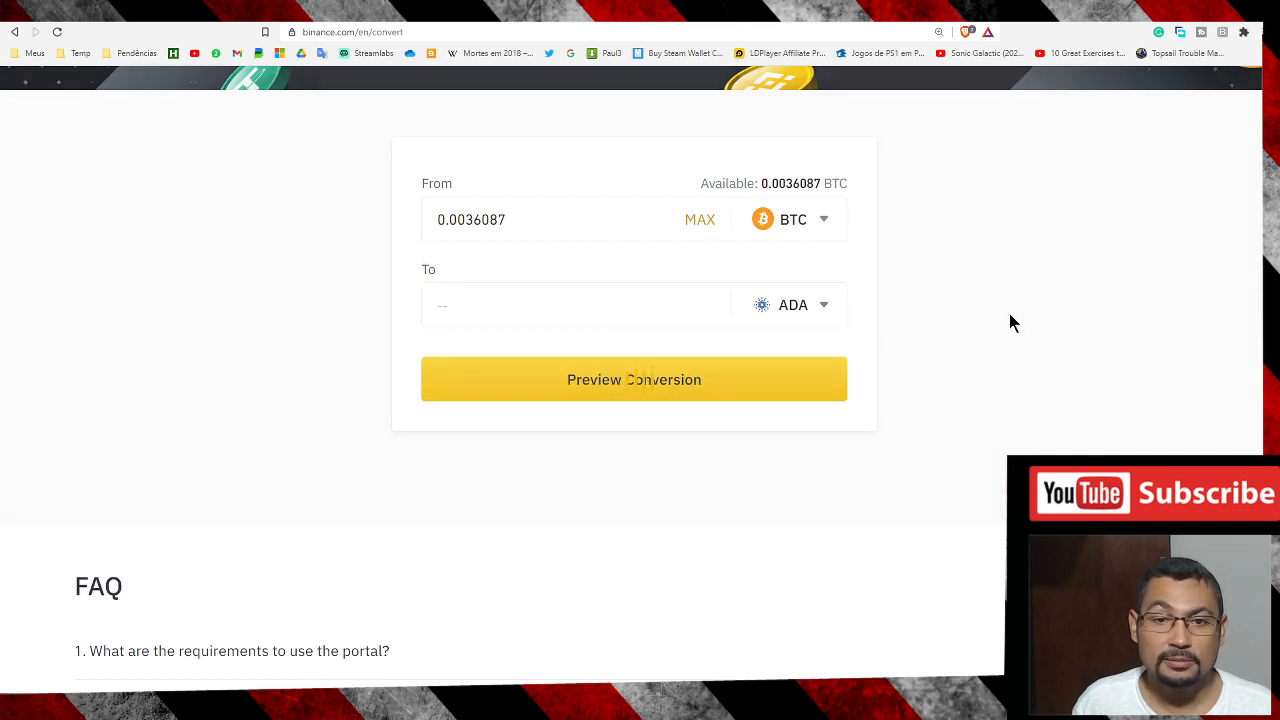
- Refresh the expired quote and confirm converting 0.0036087 BTC into 78.38184188 ADA
click(634, 380)
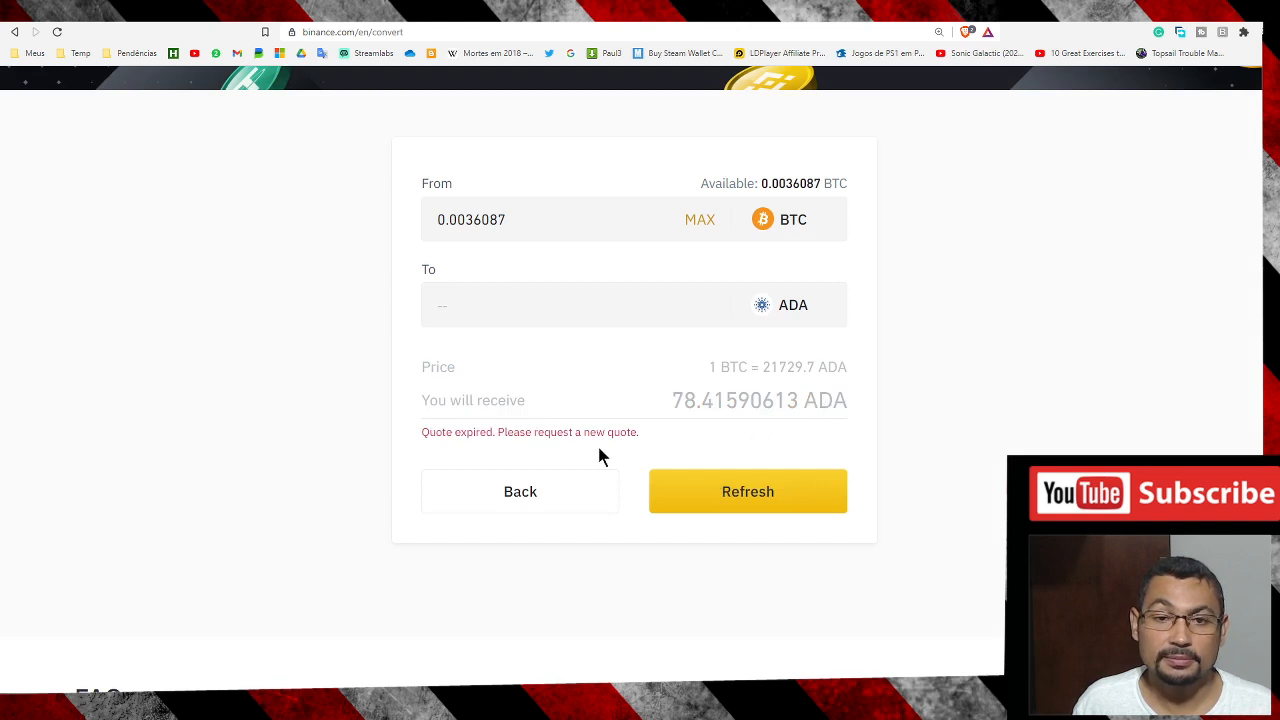
mouse_move(360, 436)
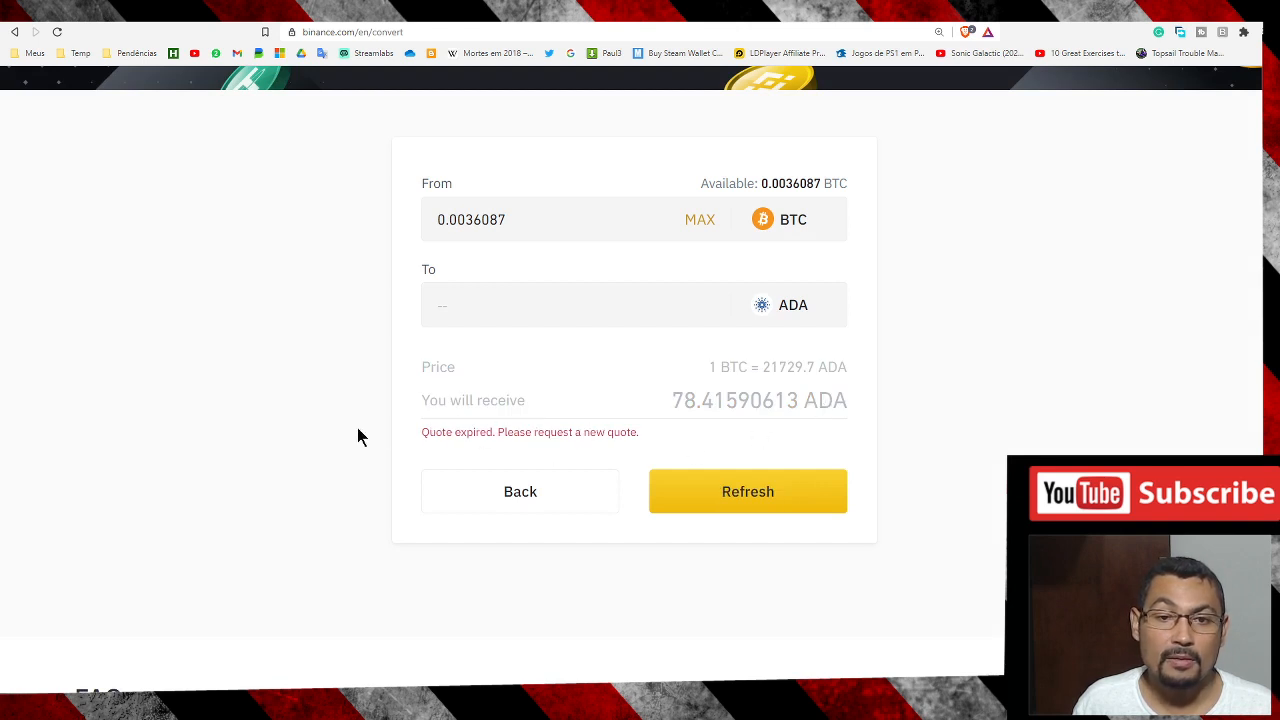
scroll(down, 3)
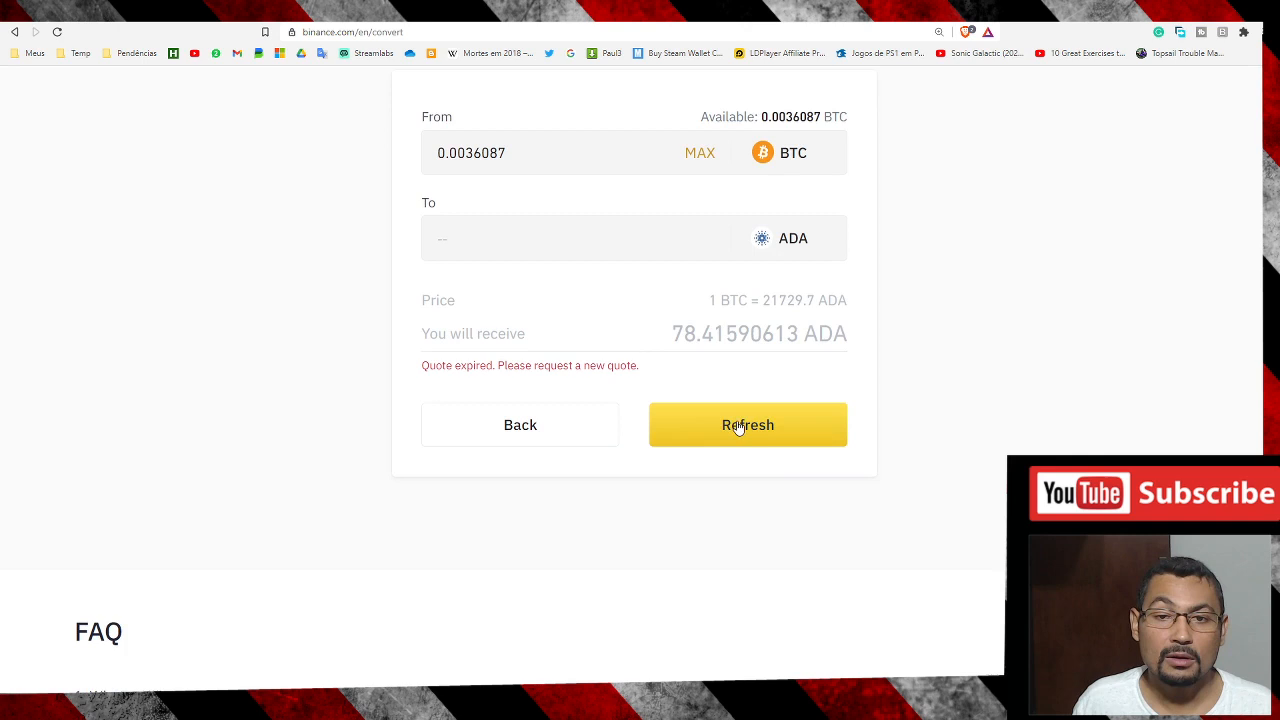
click(748, 424)
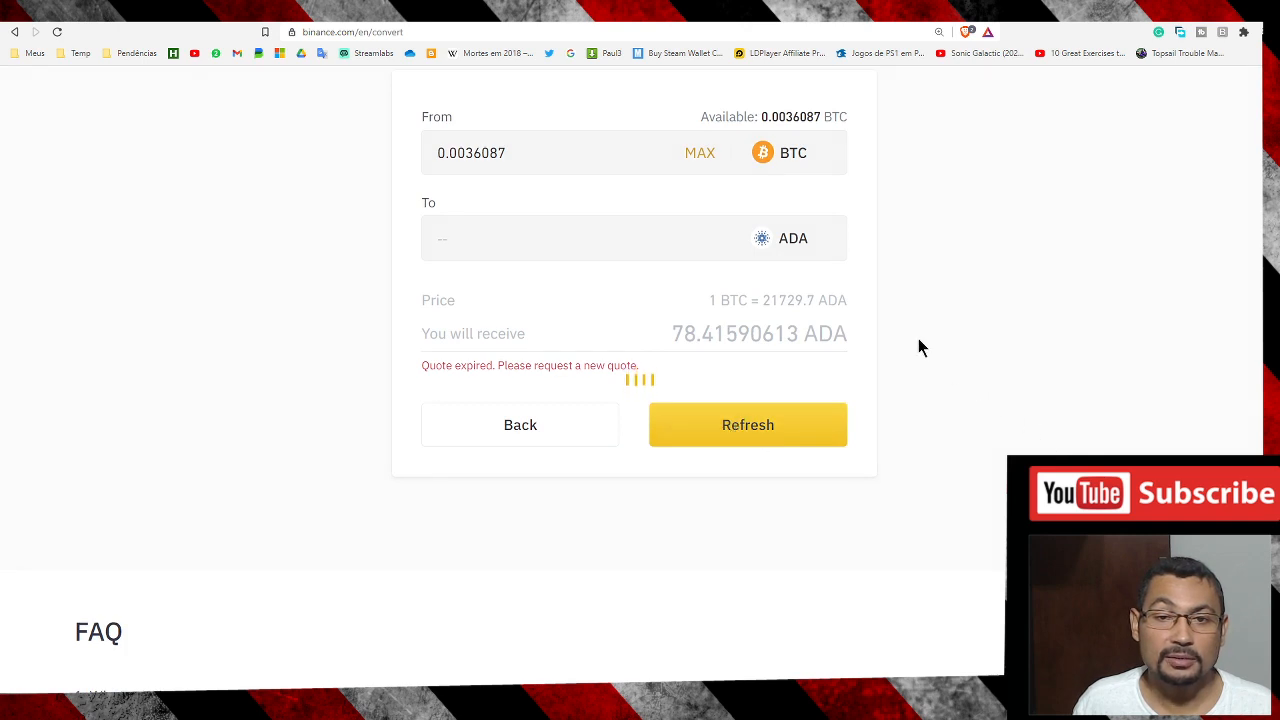
click(748, 424)
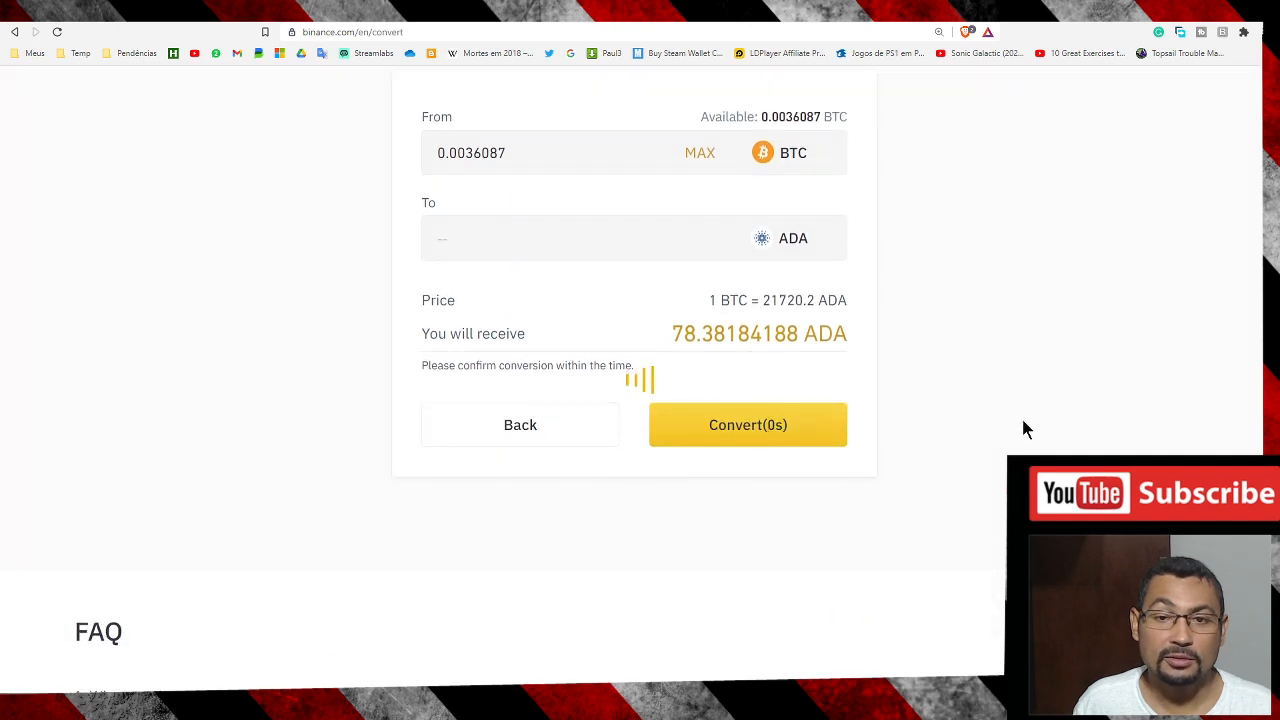
click(748, 424)
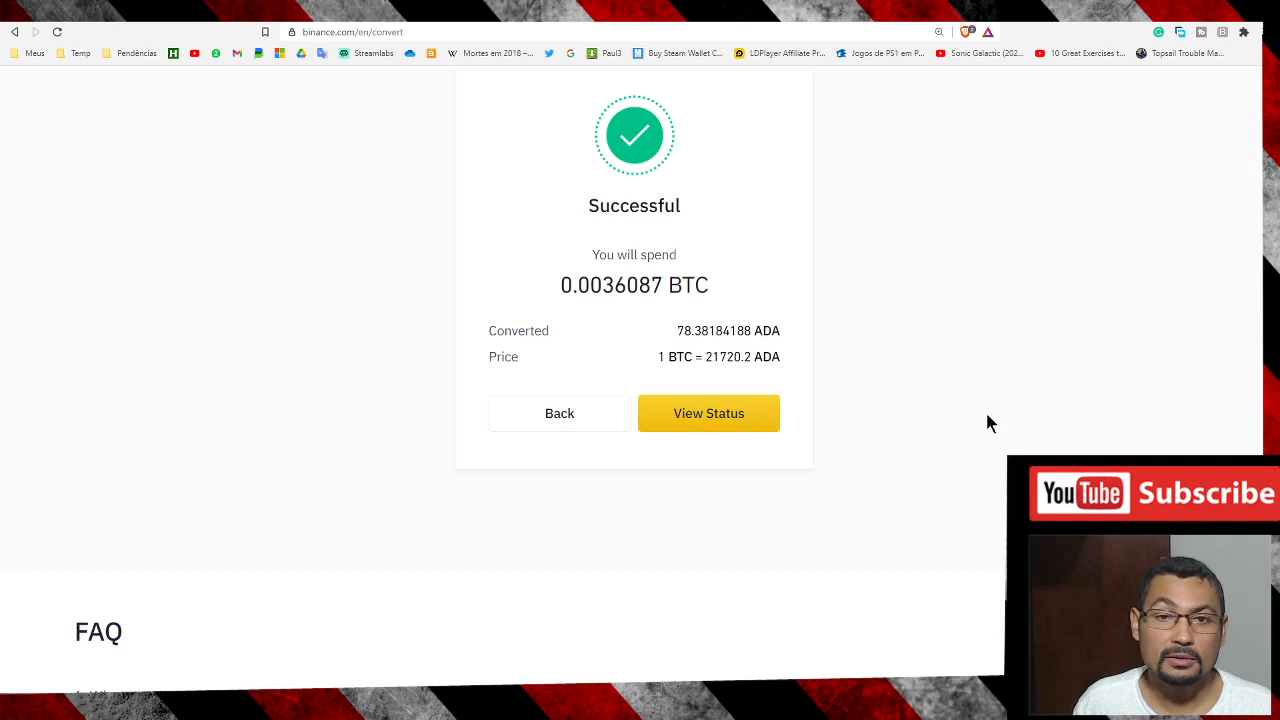
mouse_move(728, 232)
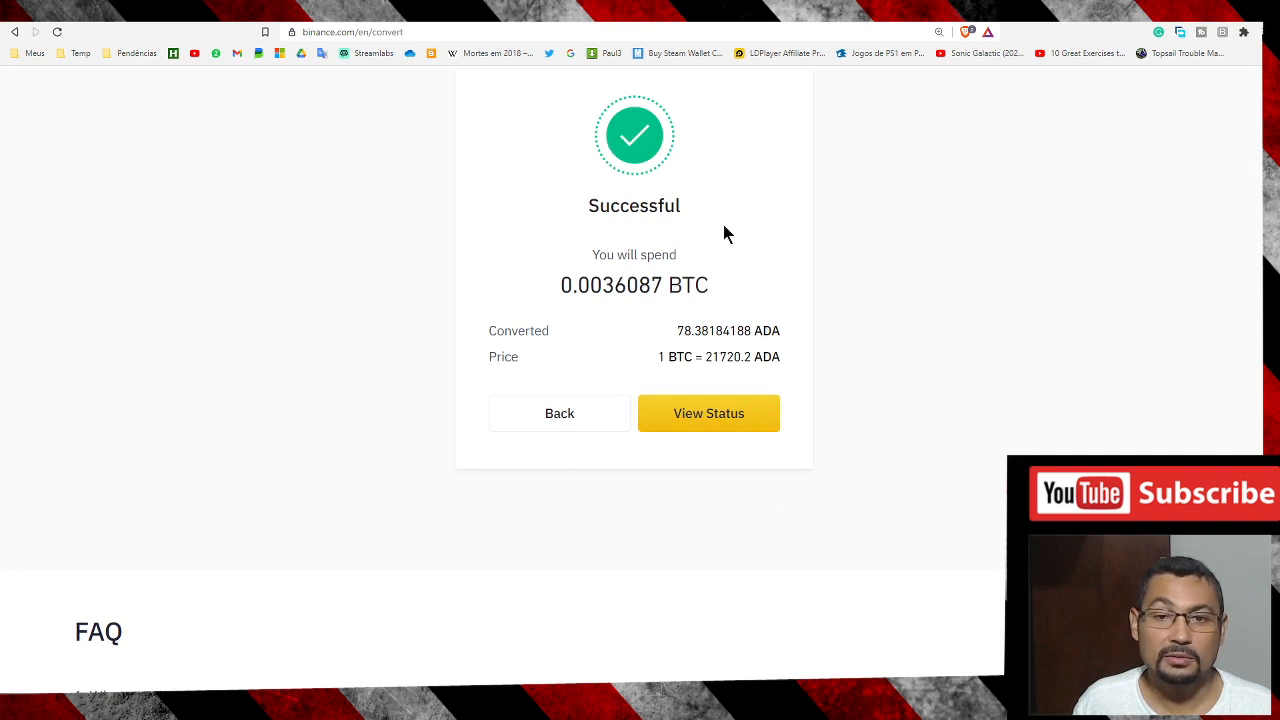
mouse_move(560, 412)
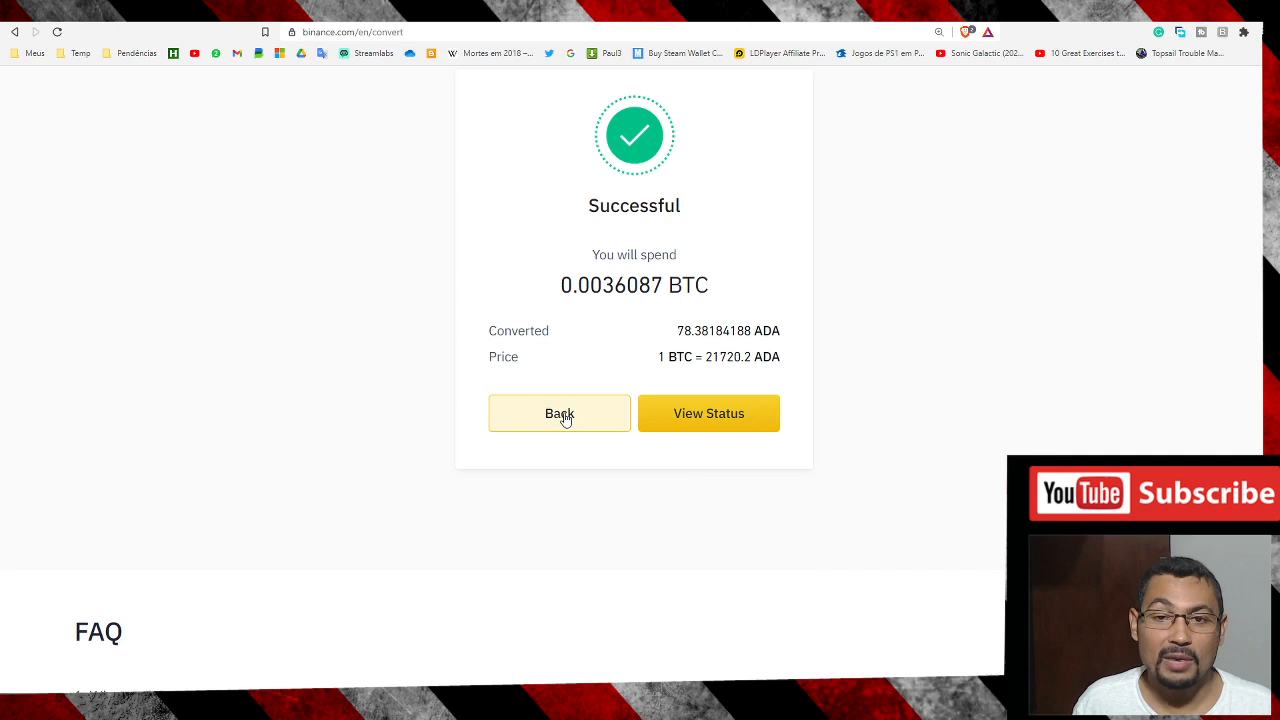
- Leave the convert result and go to the Wallet Overview page
click(560, 412)
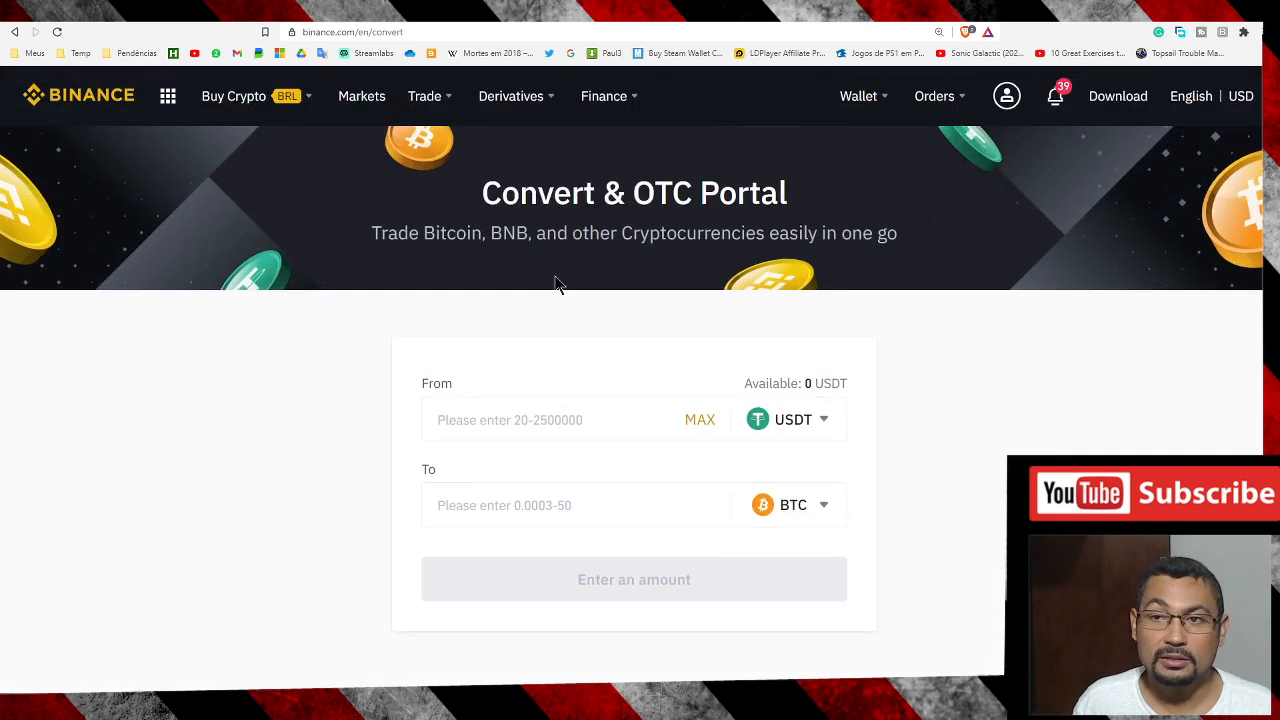
mouse_move(228, 170)
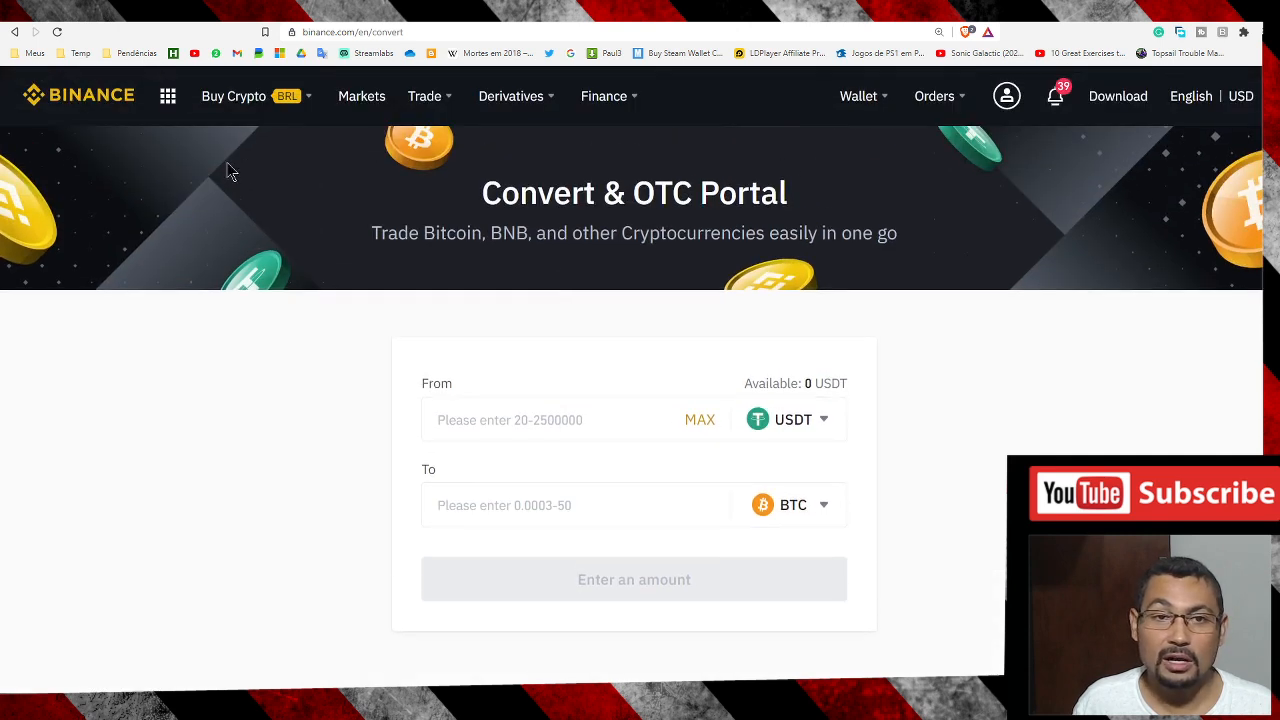
click(858, 96)
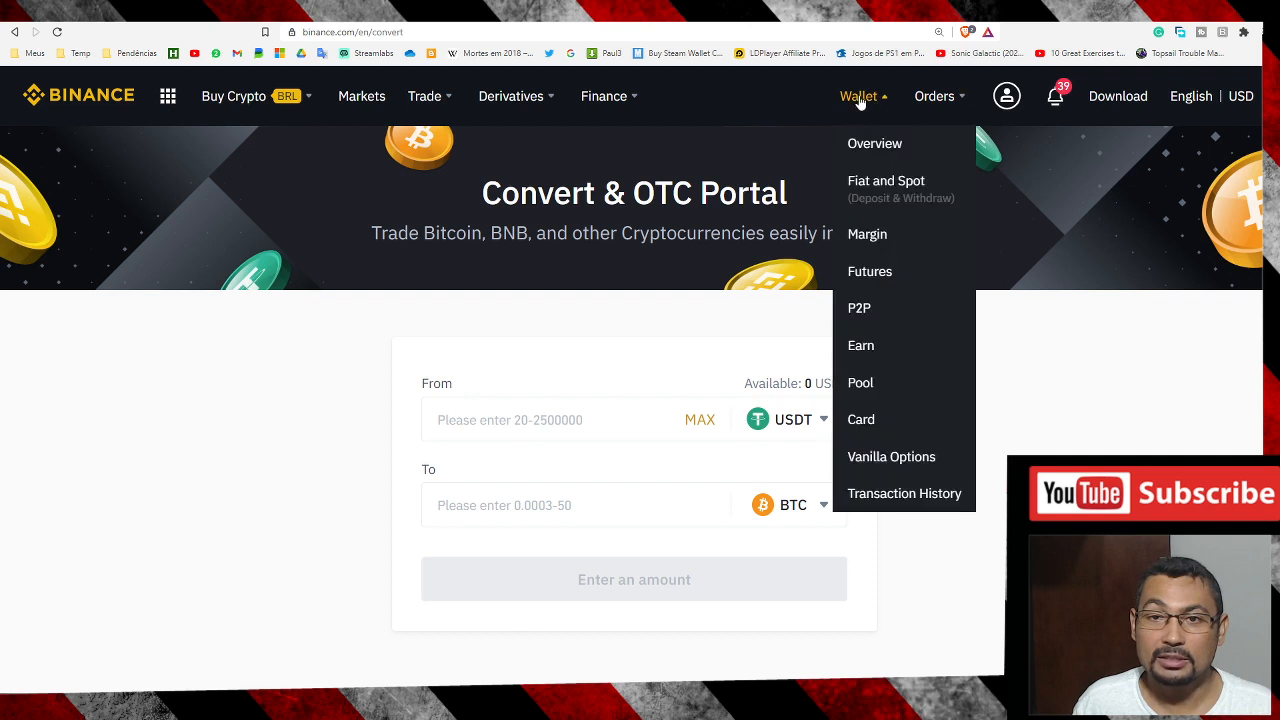
click(876, 144)
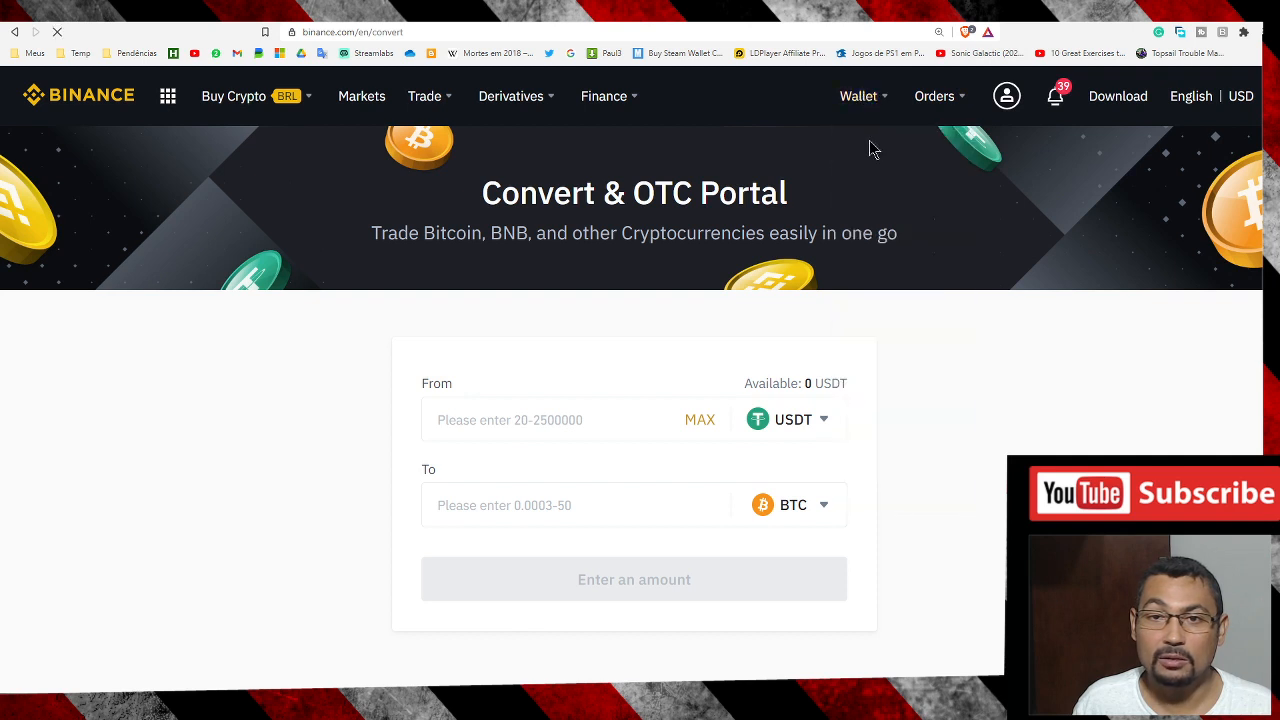
click(858, 96)
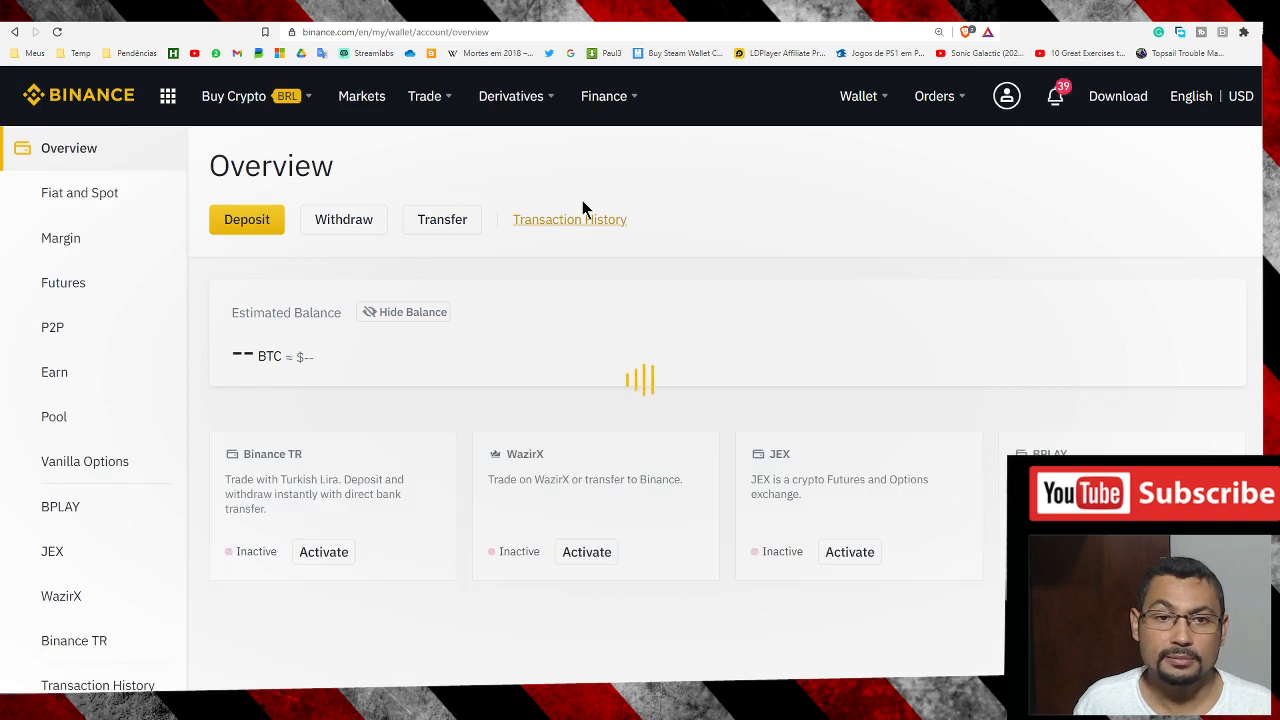
mouse_move(564, 204)
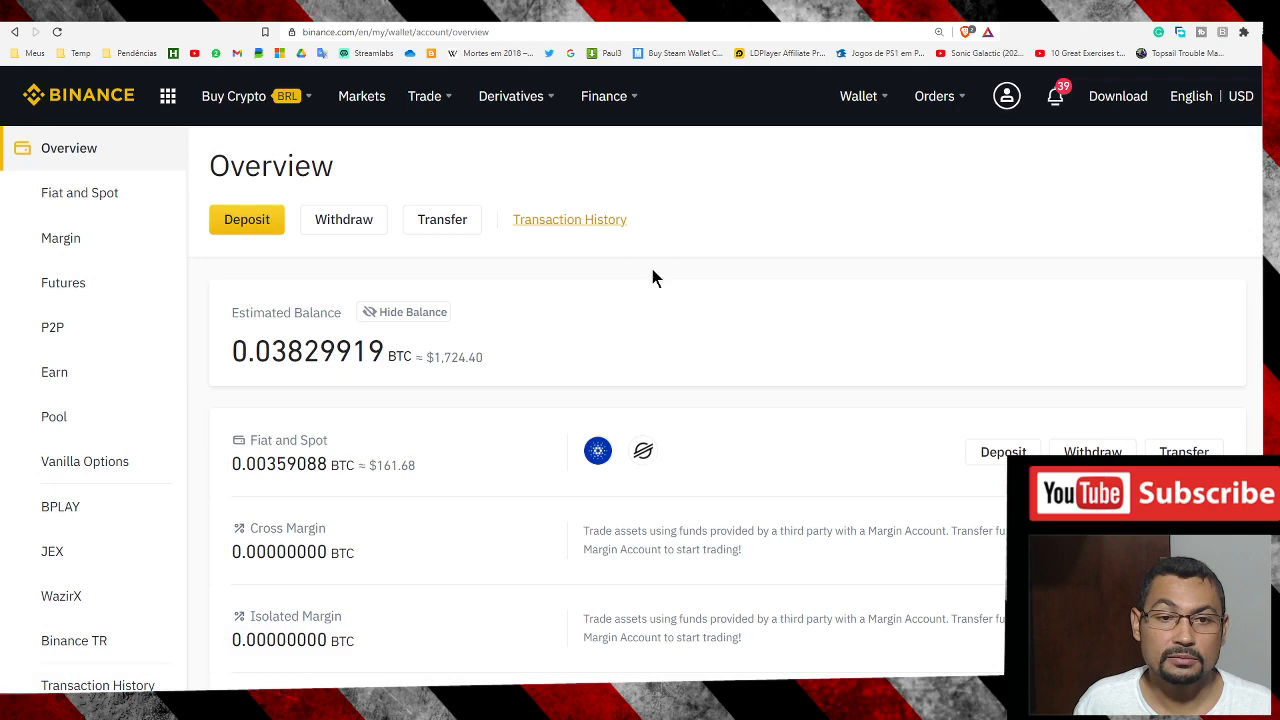
- Reveal the Cardano holding of about 78.40 ADA (≈$161.64) in Fiat and Spot
scroll(down, 3)
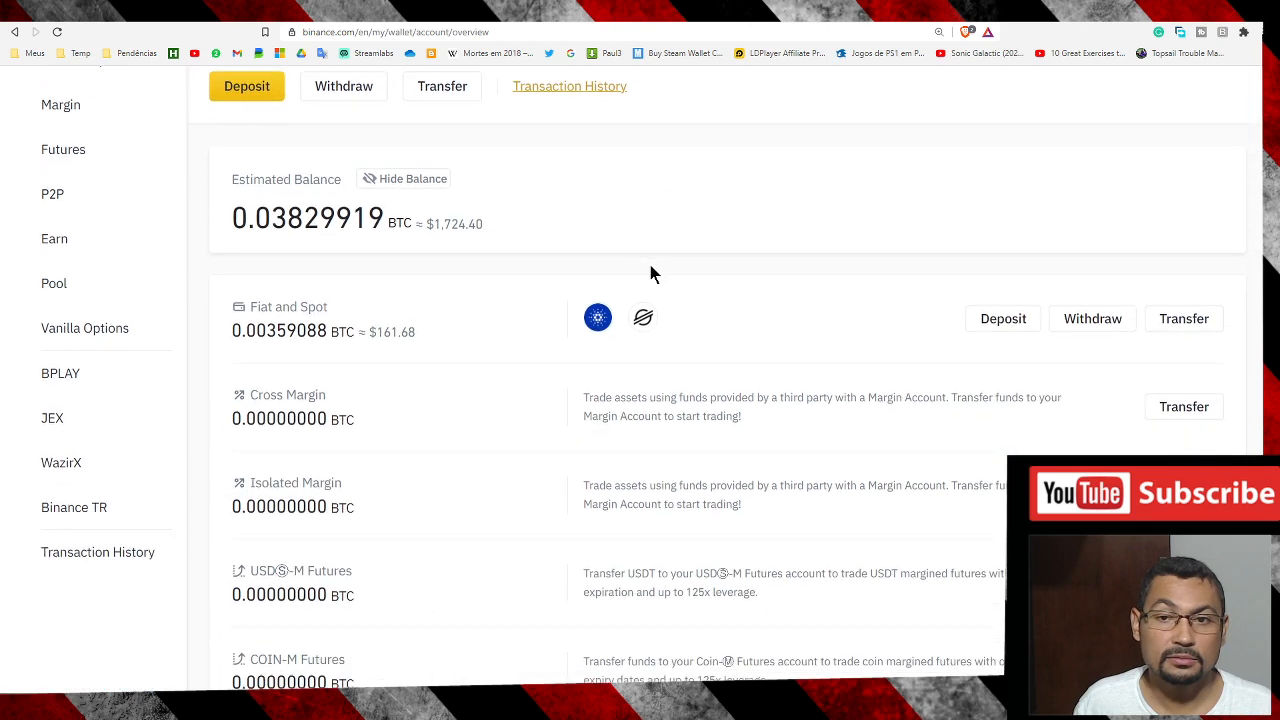
mouse_move(596, 318)
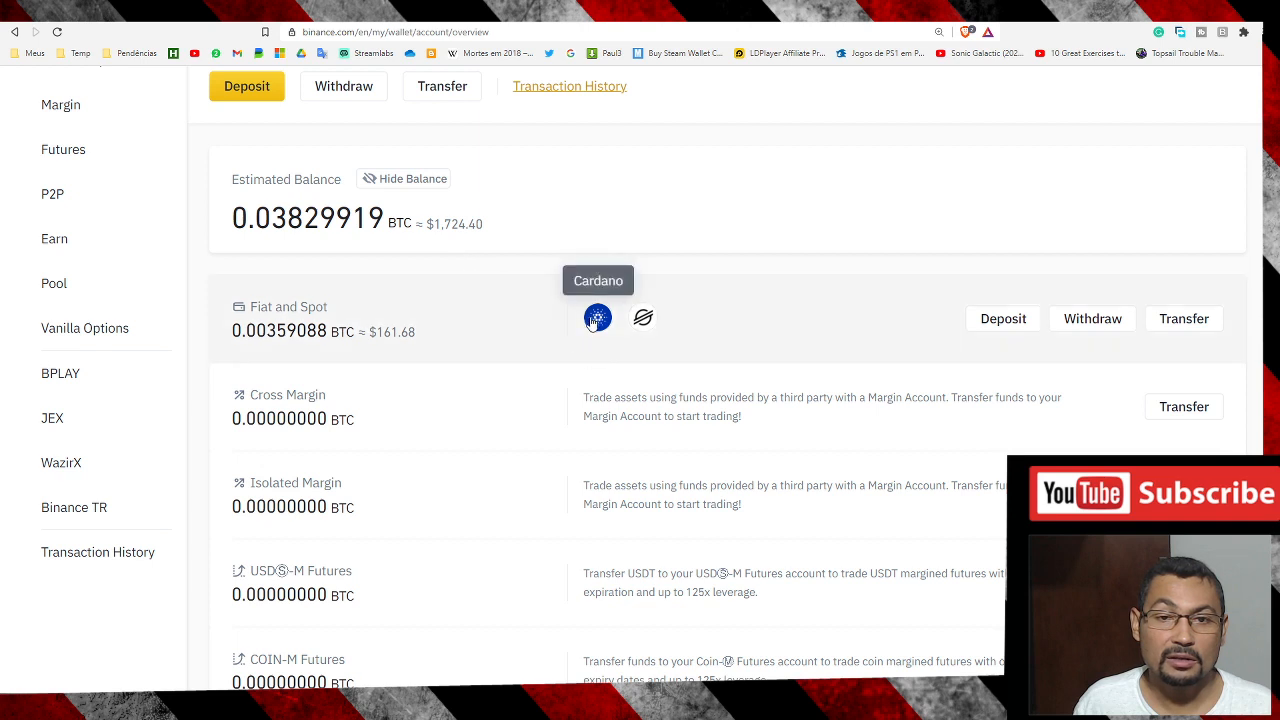
click(596, 316)
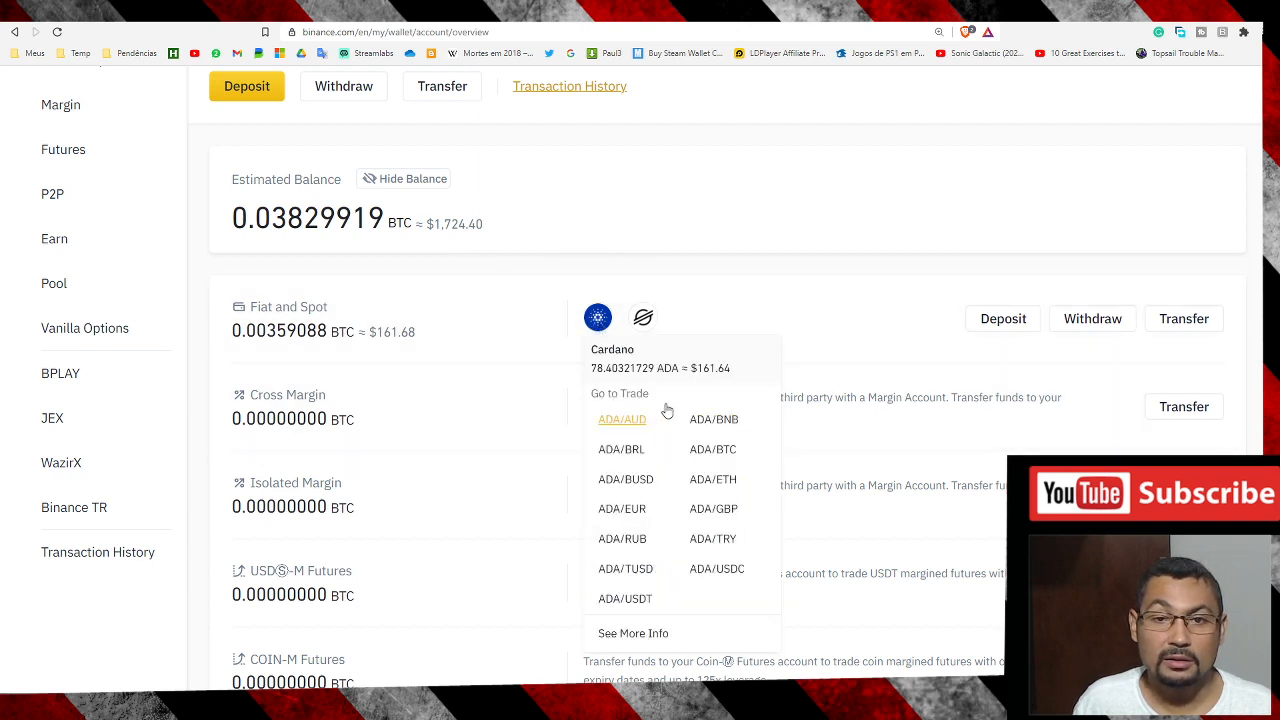
mouse_move(676, 384)
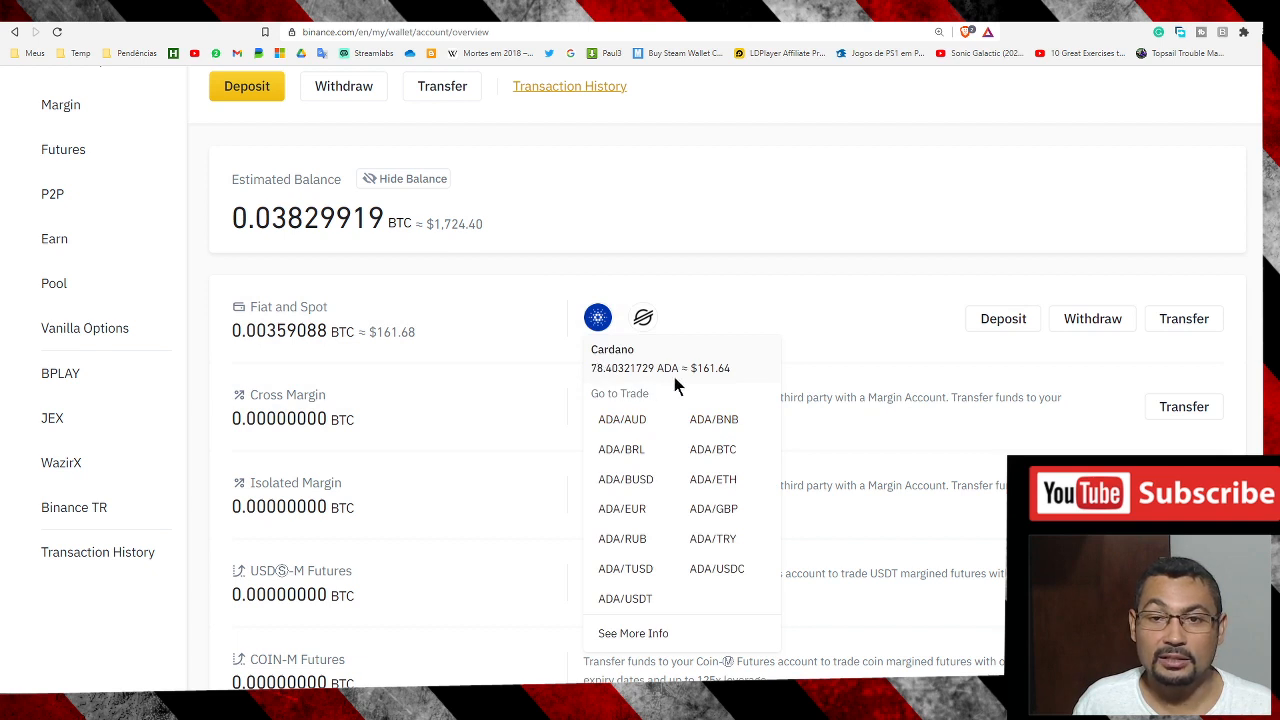
mouse_move(830, 308)
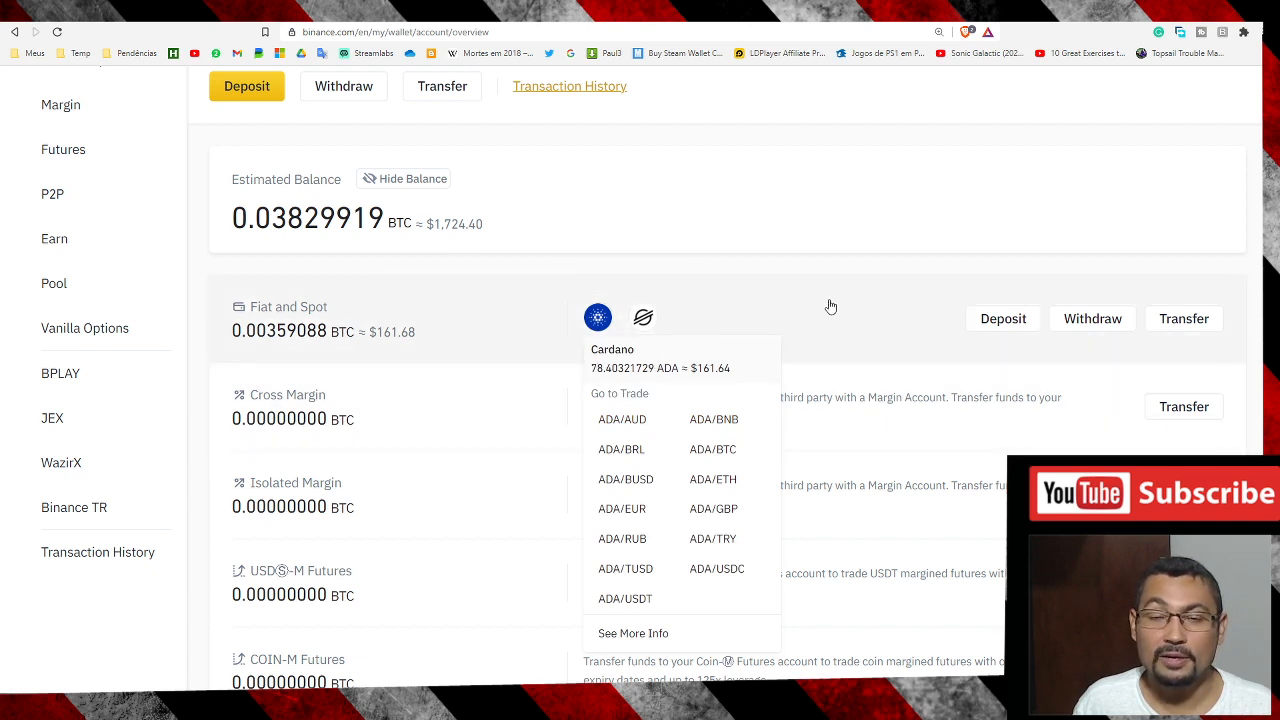
mouse_move(832, 302)
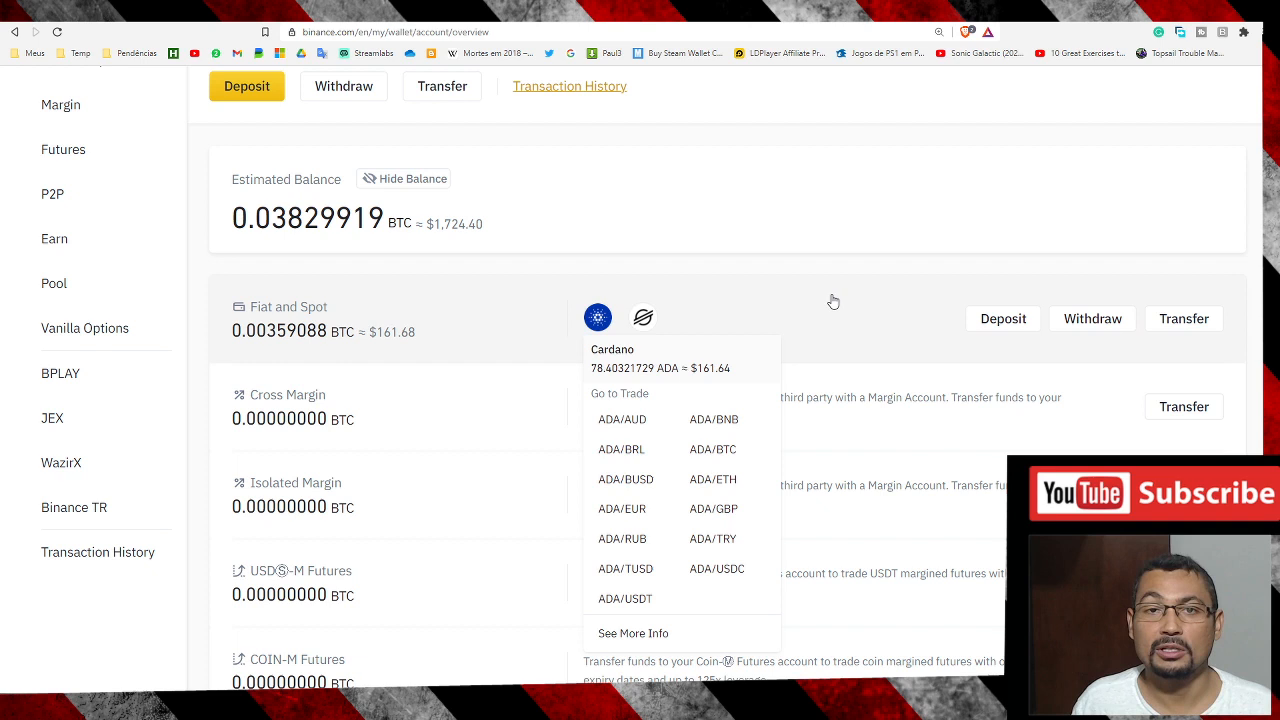